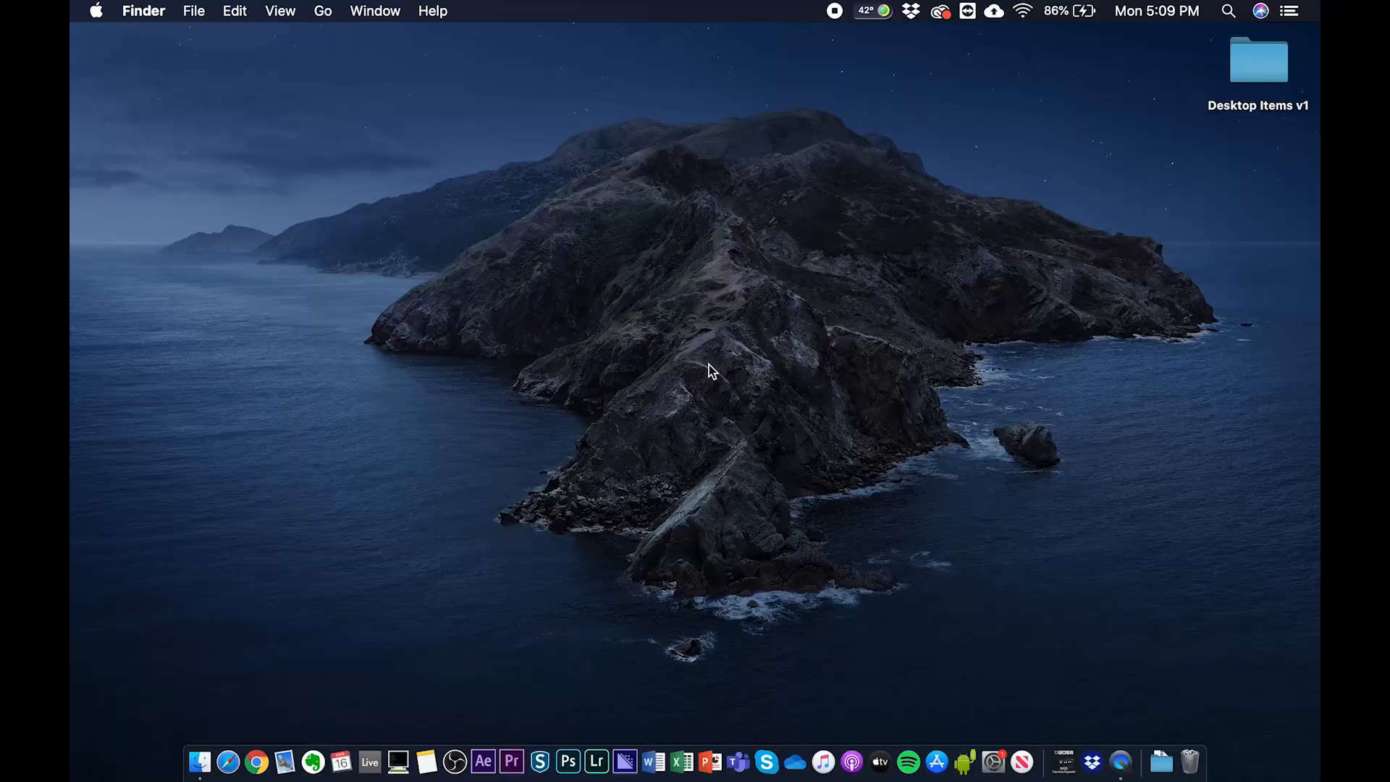
mouse_move(255, 759)
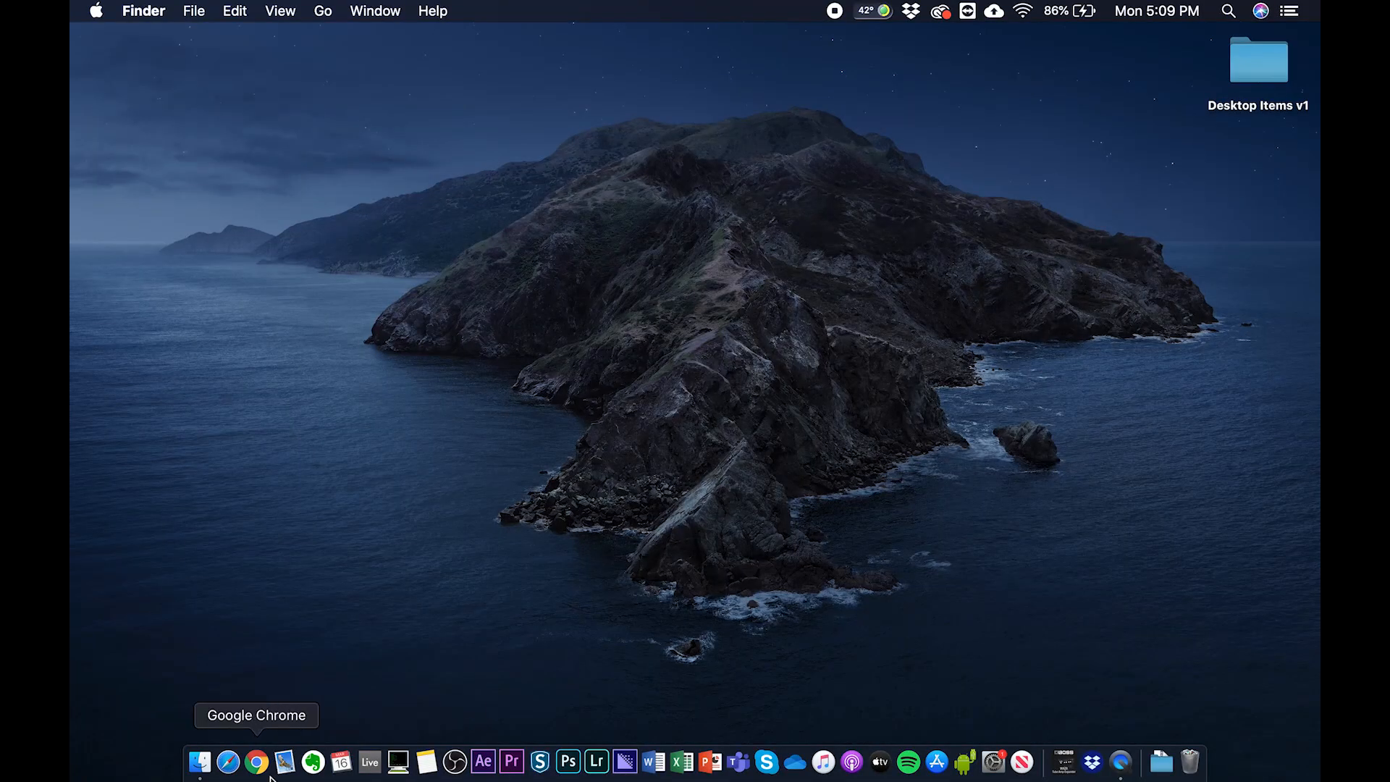
mouse_move(226, 773)
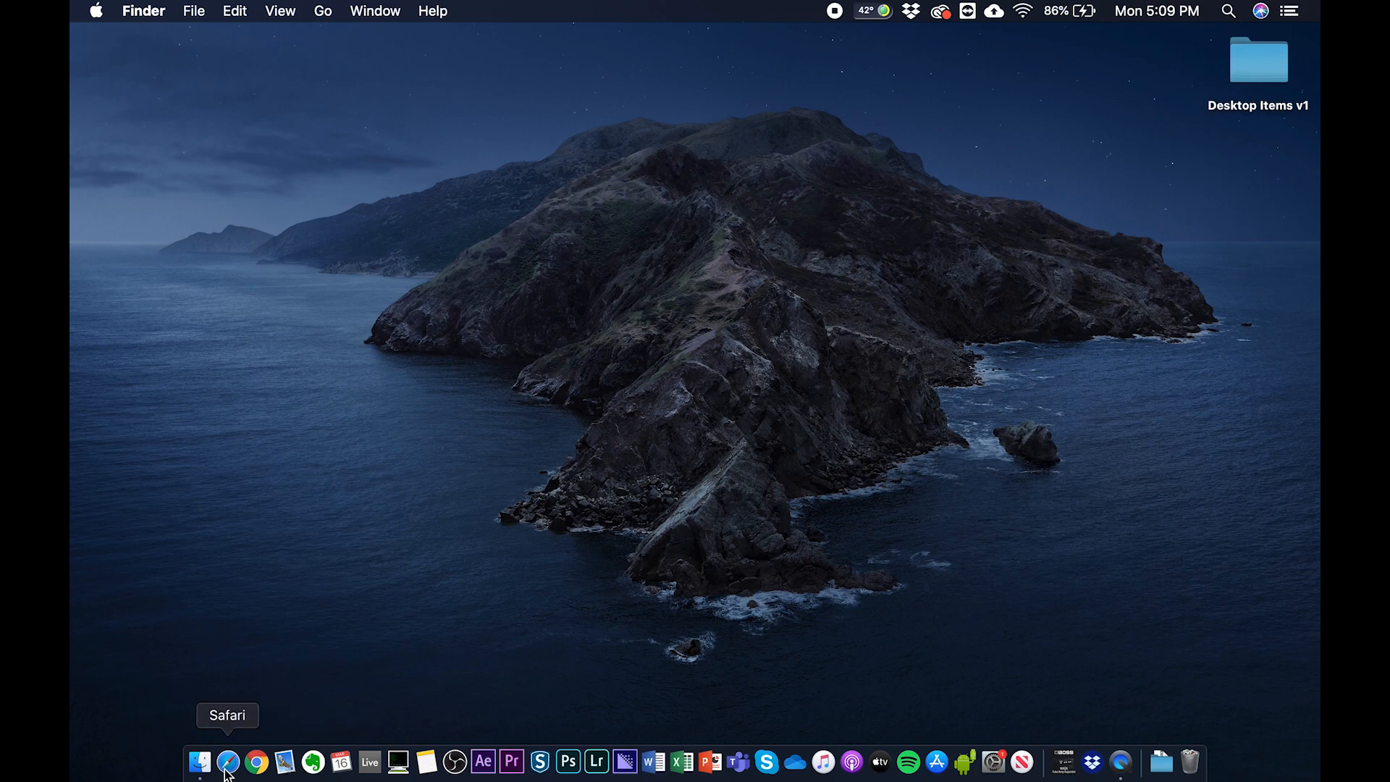
- Search boss.info for 'katan' and reach the KATANA-100 MkII product page
click(224, 773)
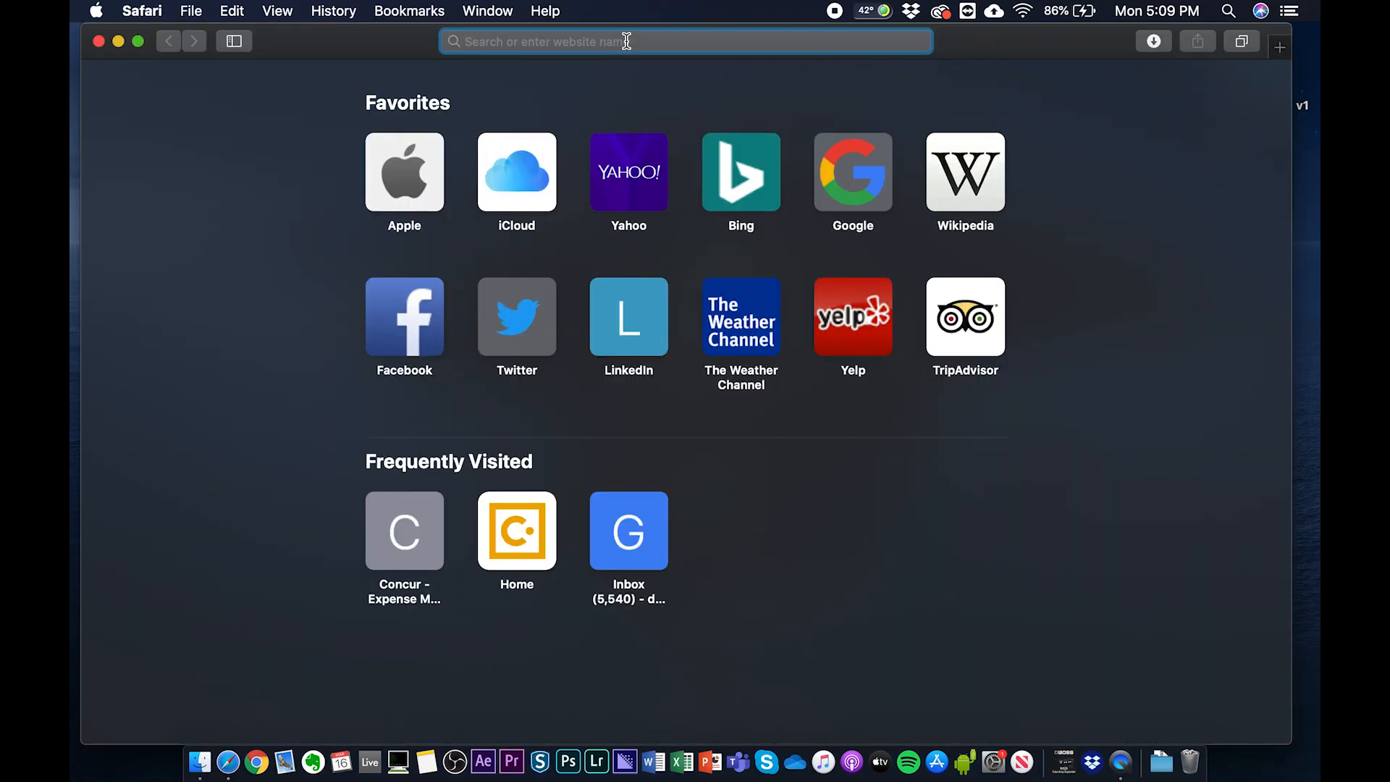
text(boss.info)
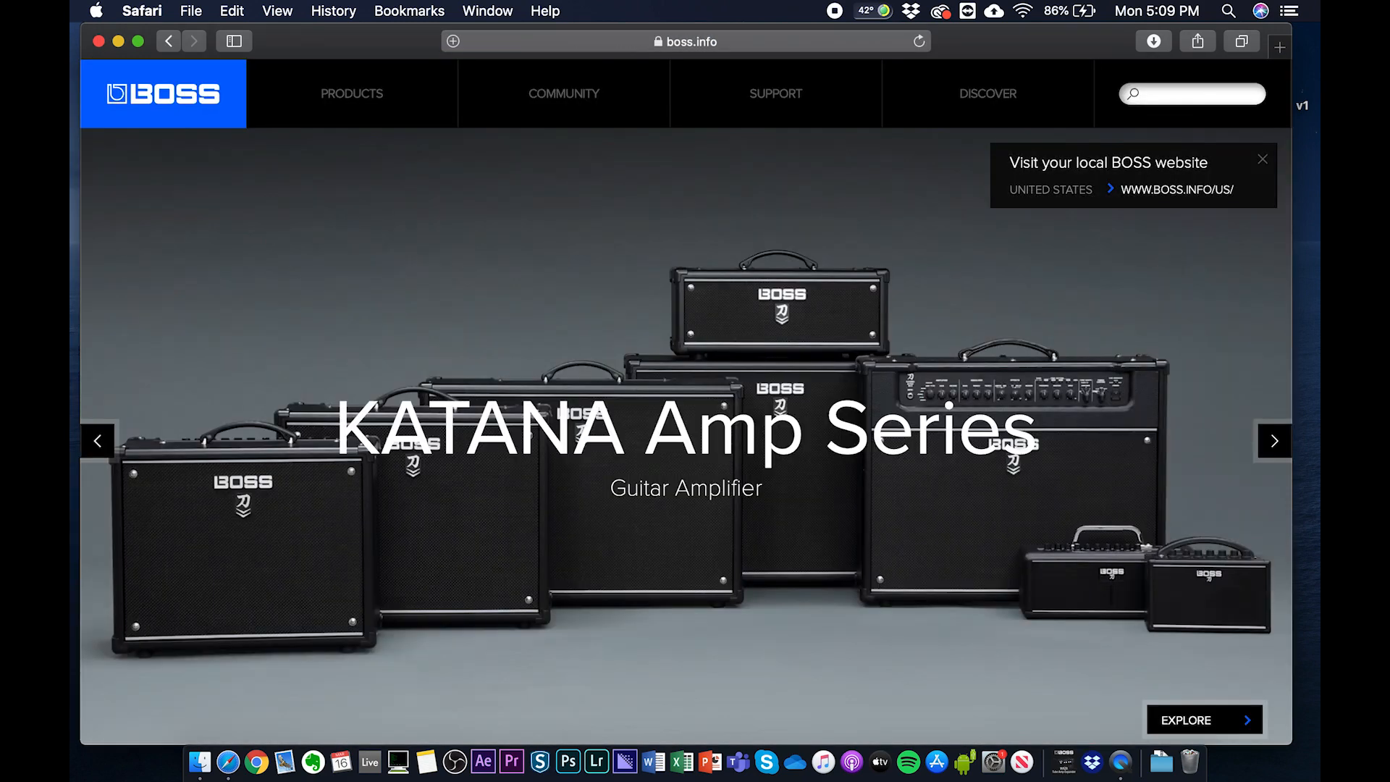
text(katana+100)
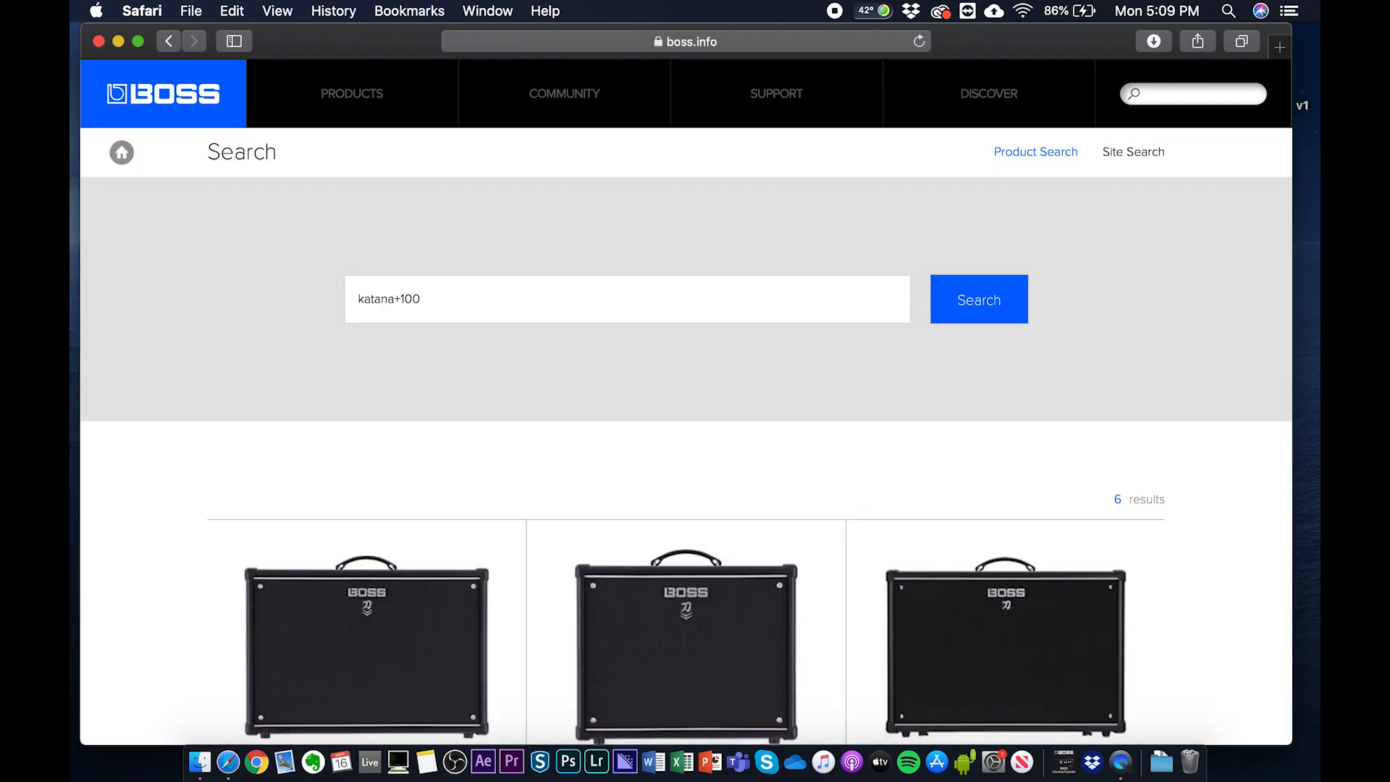
scroll(down, 3)
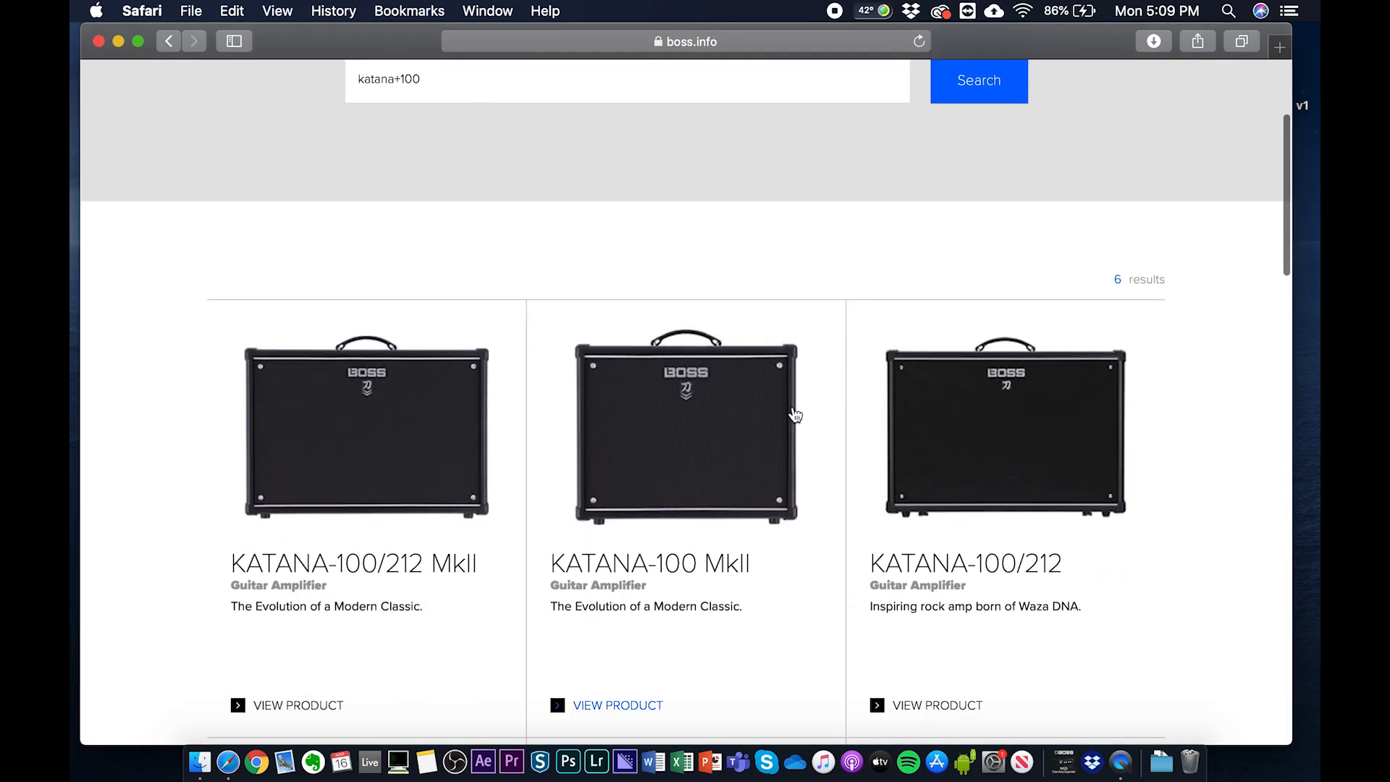
click(605, 705)
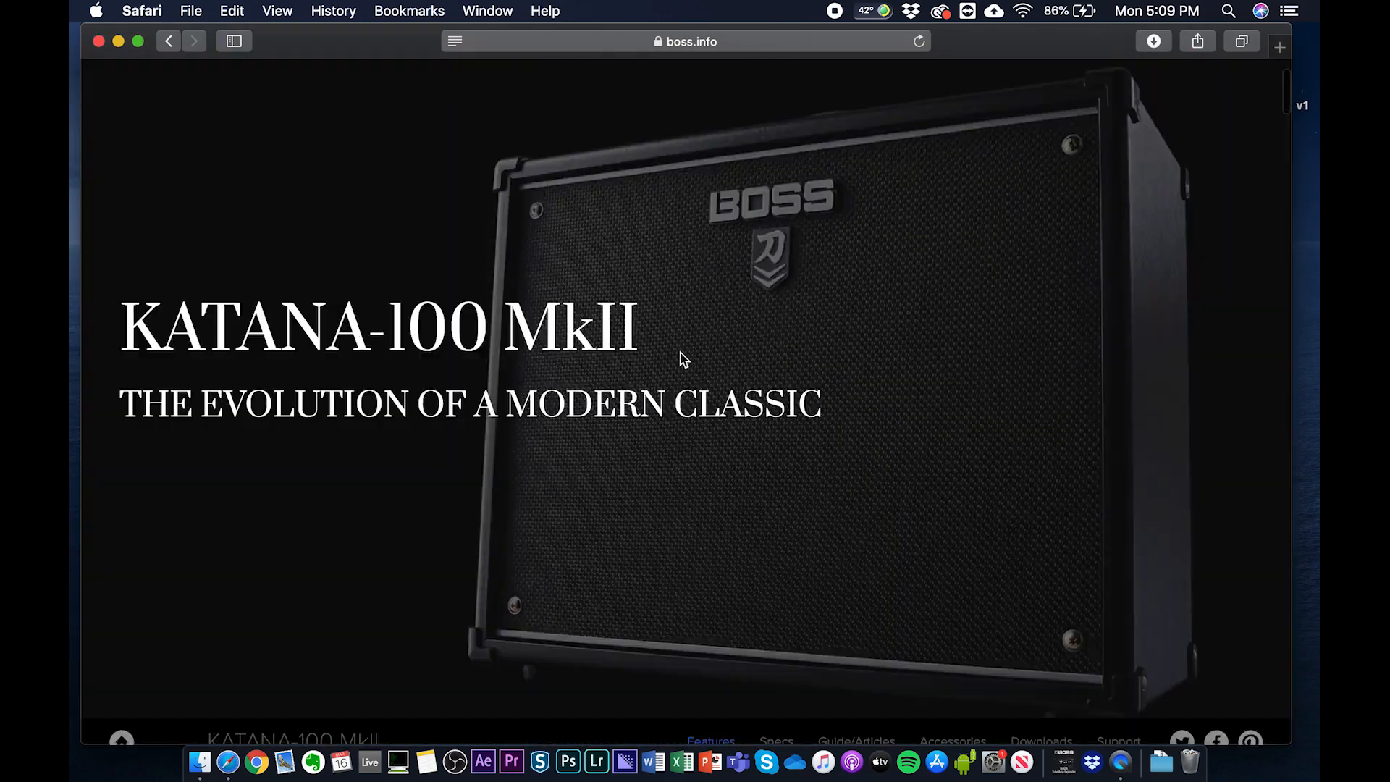
scroll(down, 3)
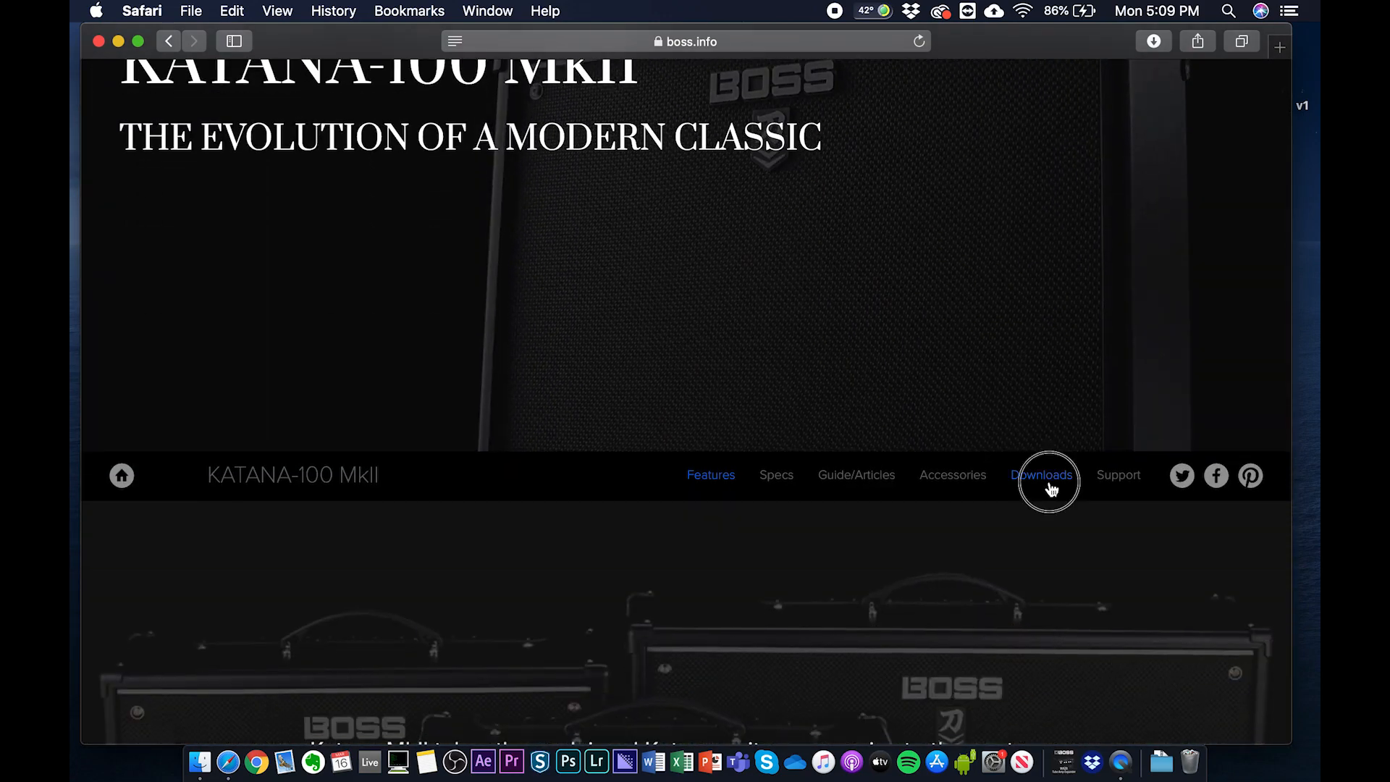
- Show the Updates & Drivers list and check About This Mac reports Catalina 10.15.3
click(1042, 475)
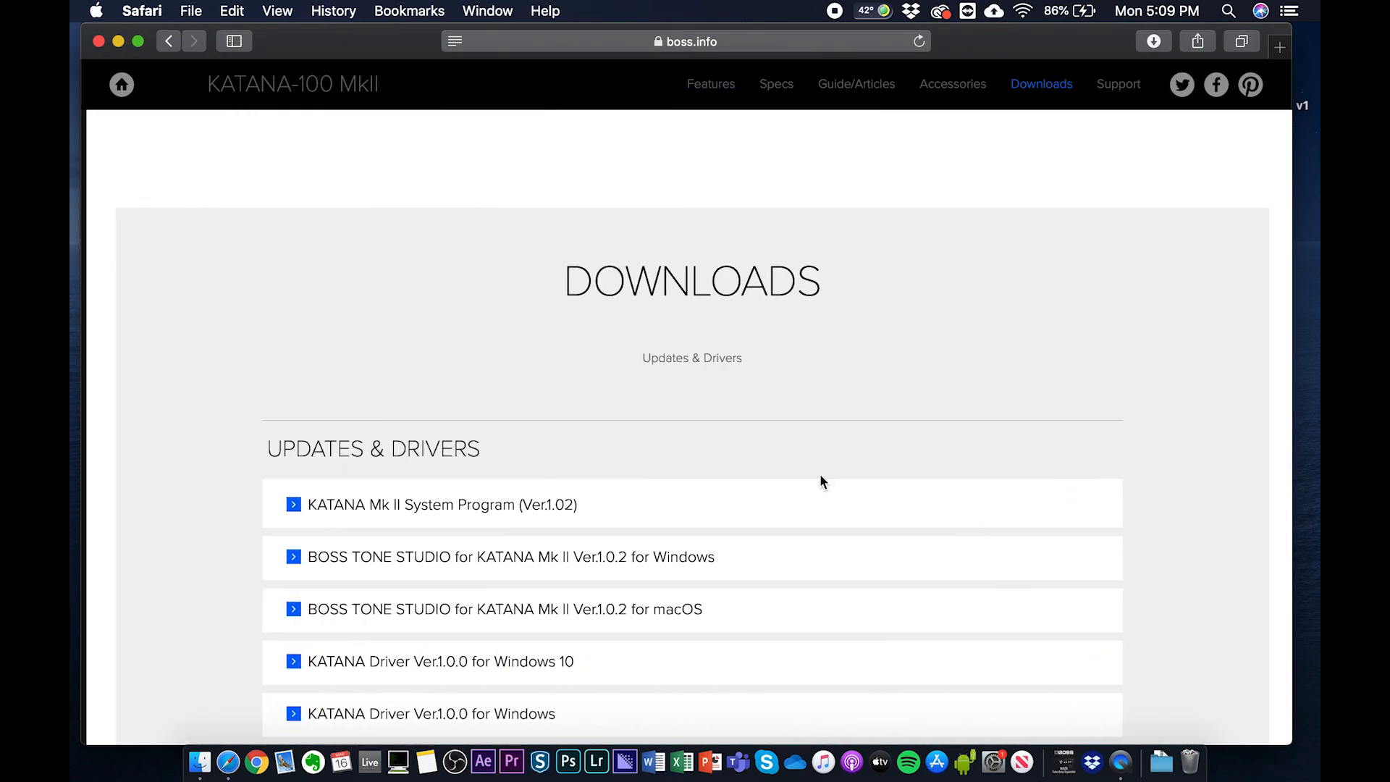
scroll(down, 3)
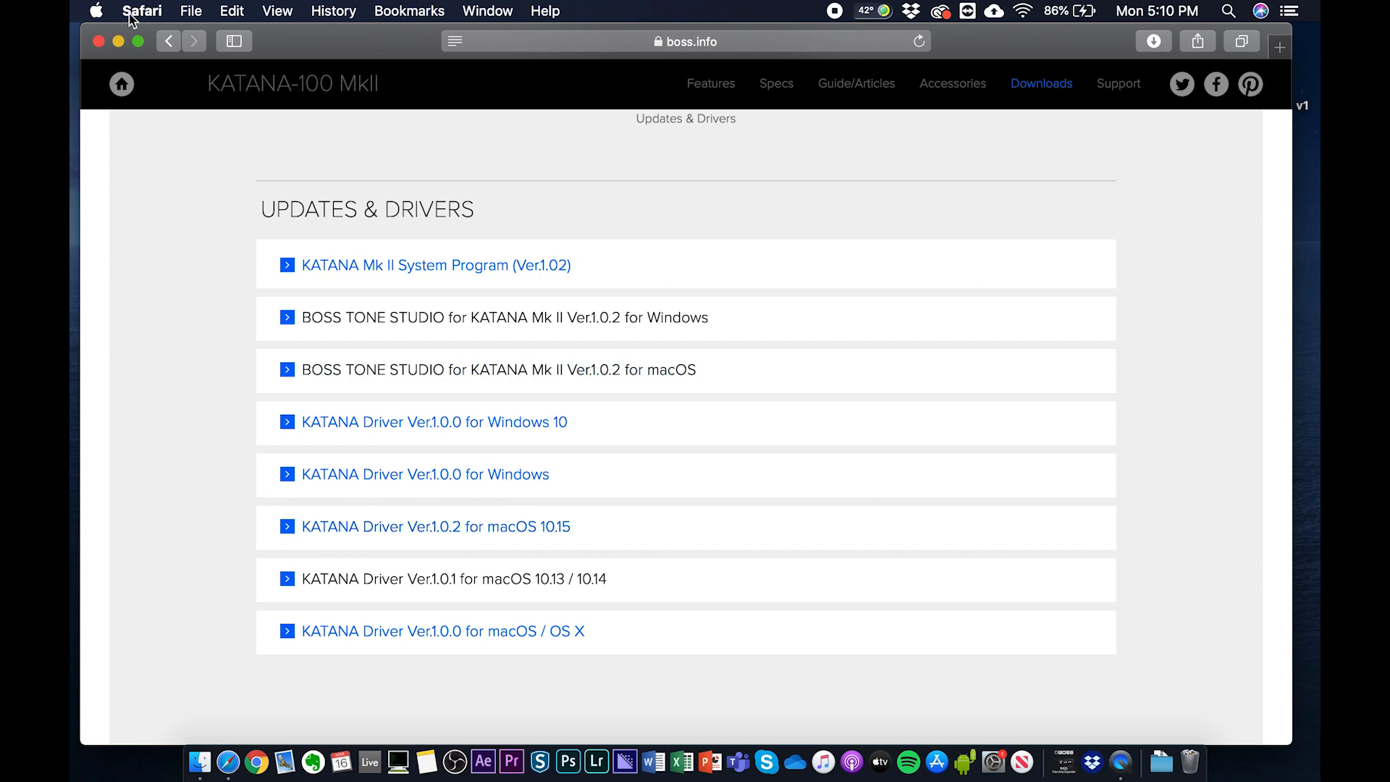
mouse_move(103, 8)
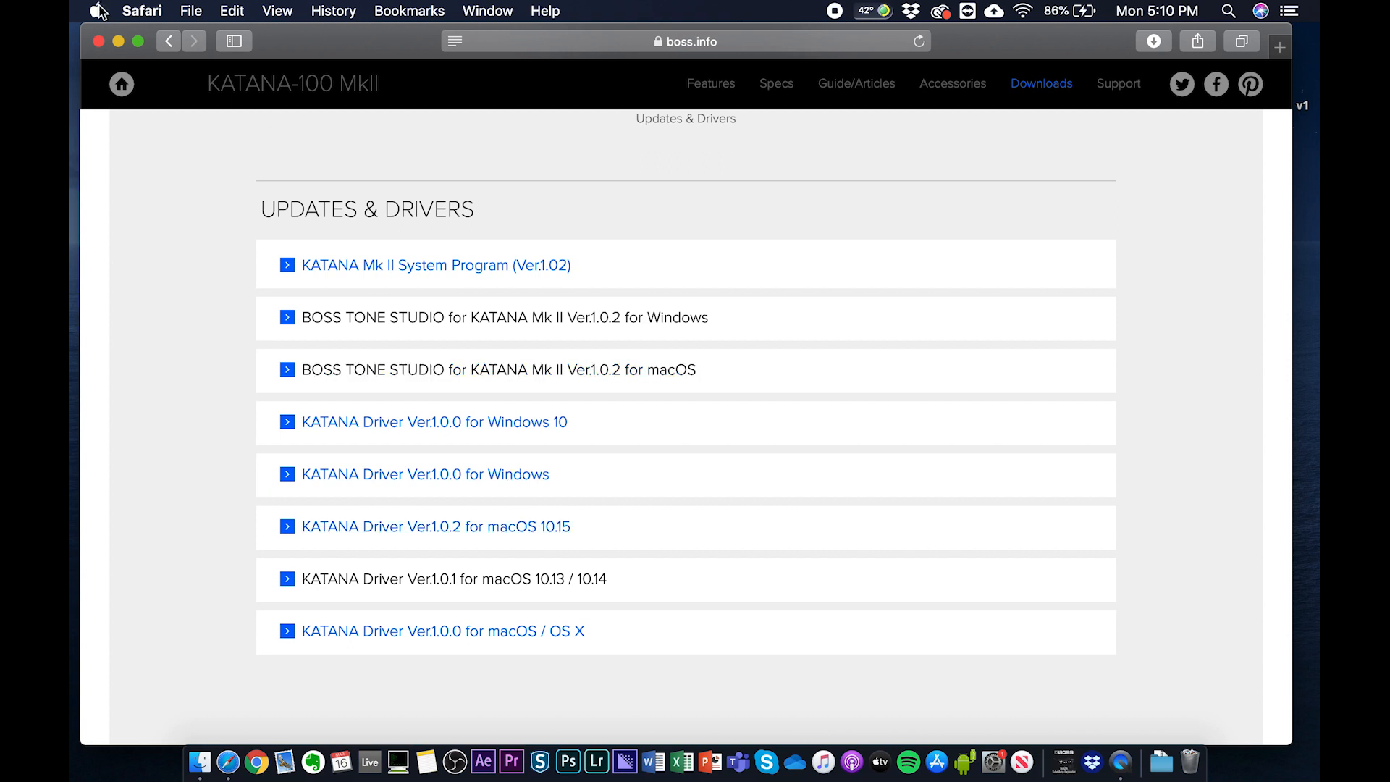
click(95, 10)
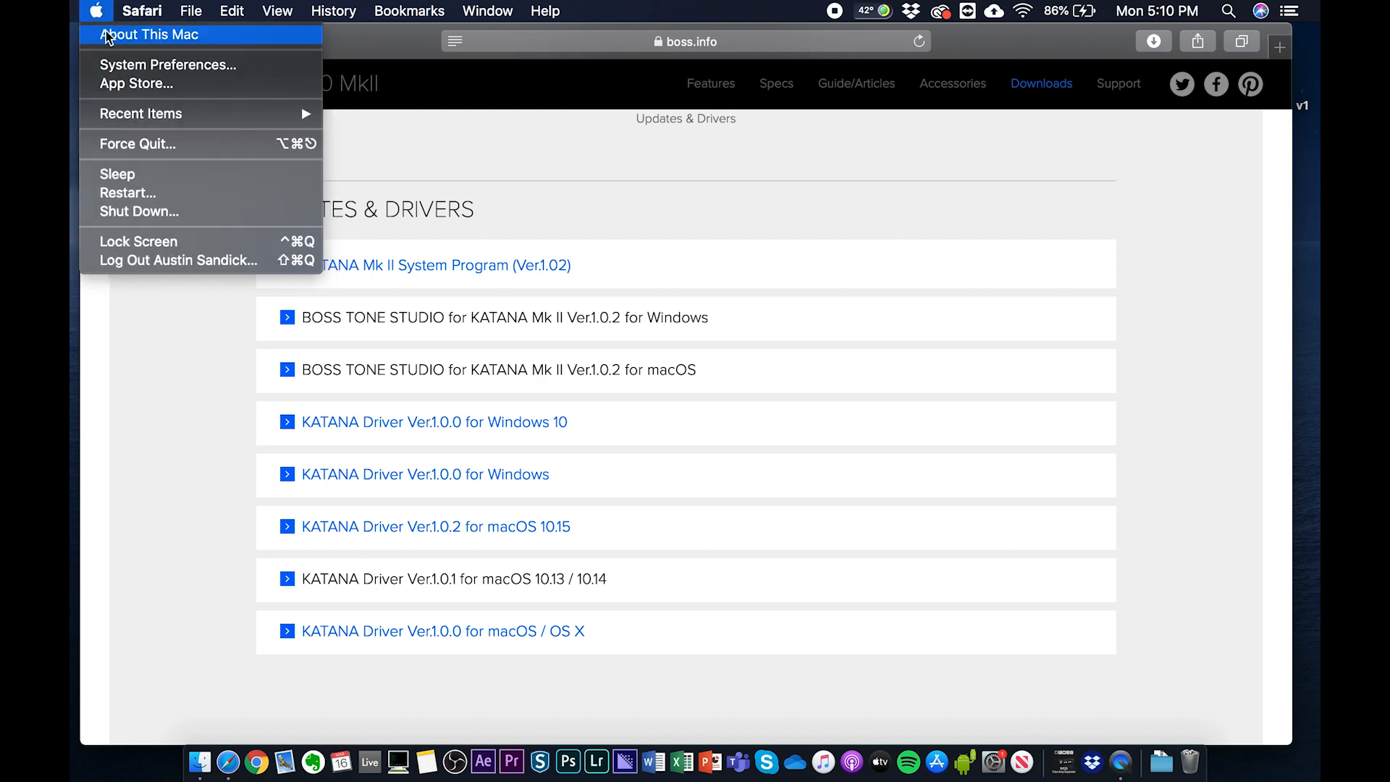
click(157, 35)
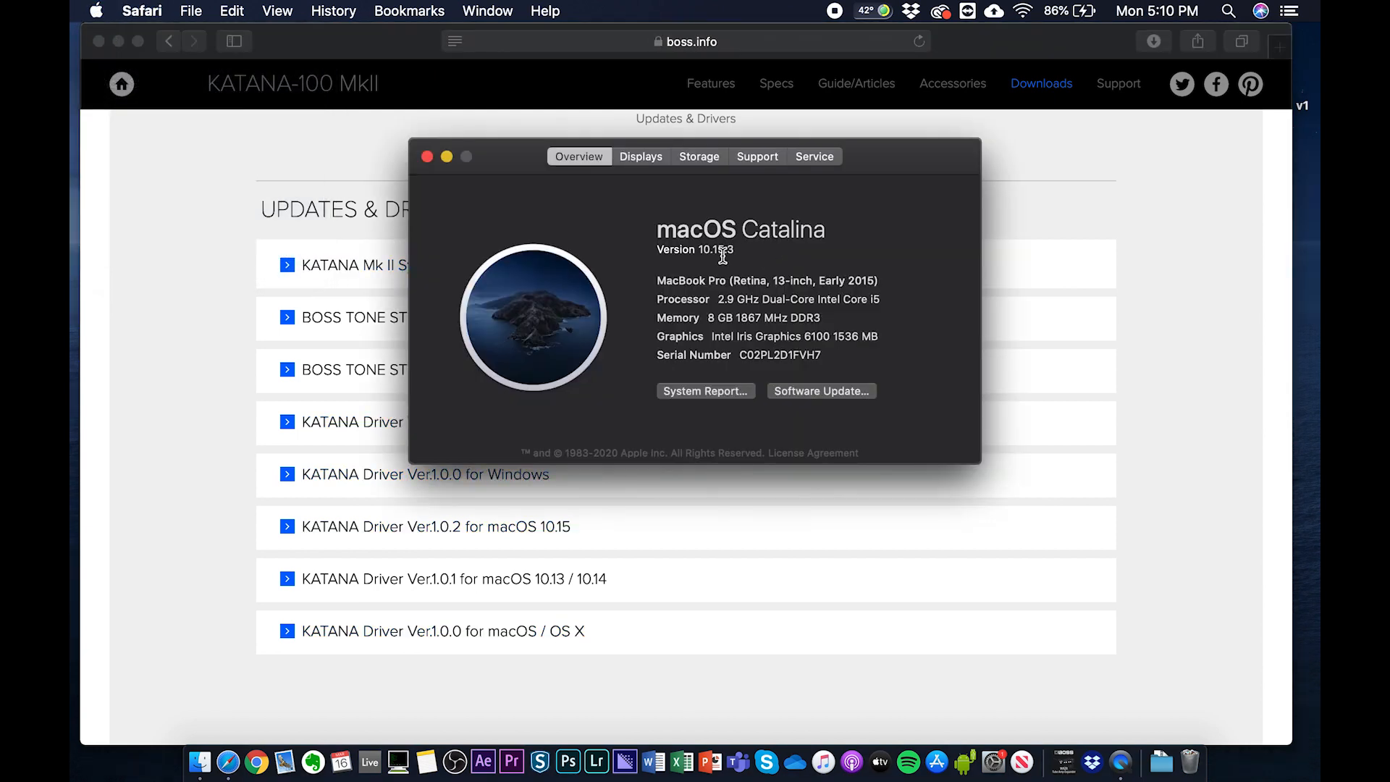
mouse_move(727, 270)
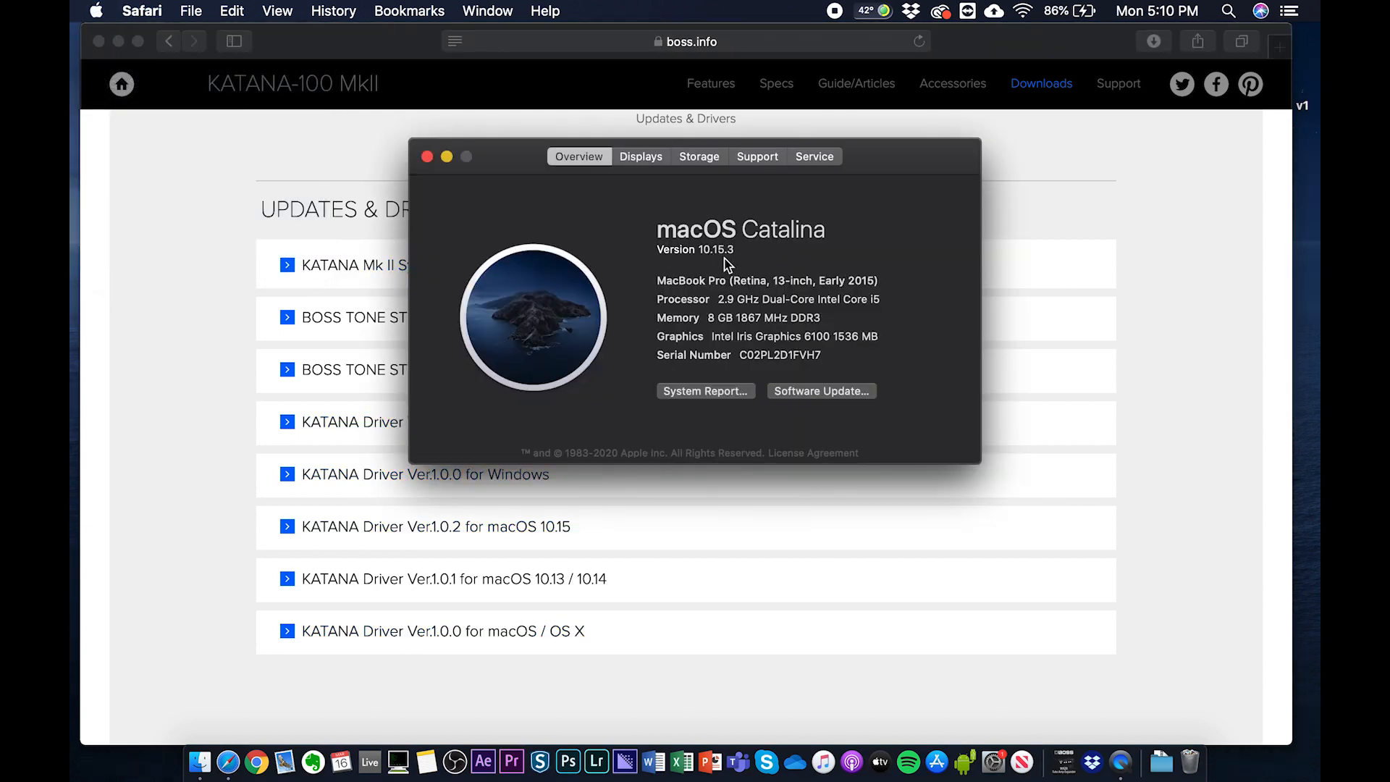
- Accept the license and download KATANA Driver Ver.1.0.2 for macOS 10.15
click(425, 156)
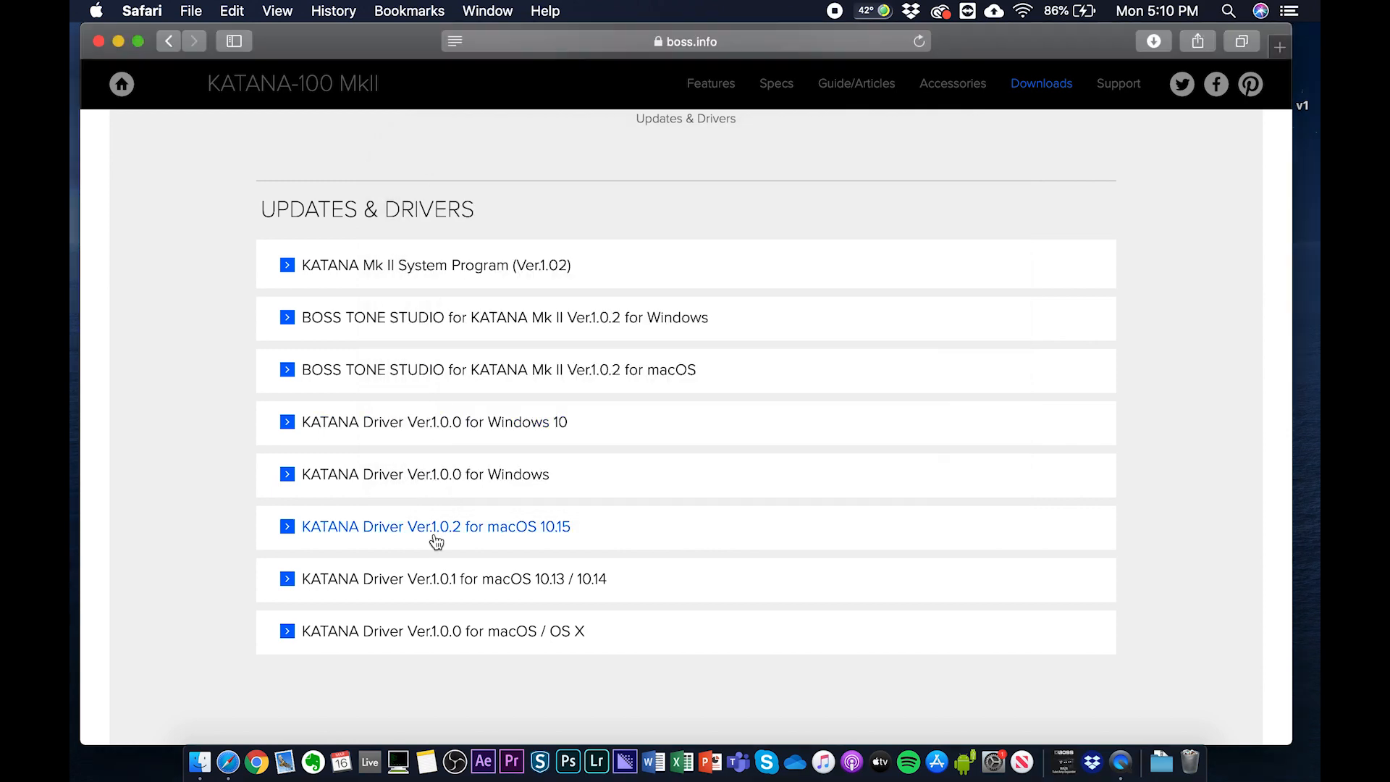
click(435, 527)
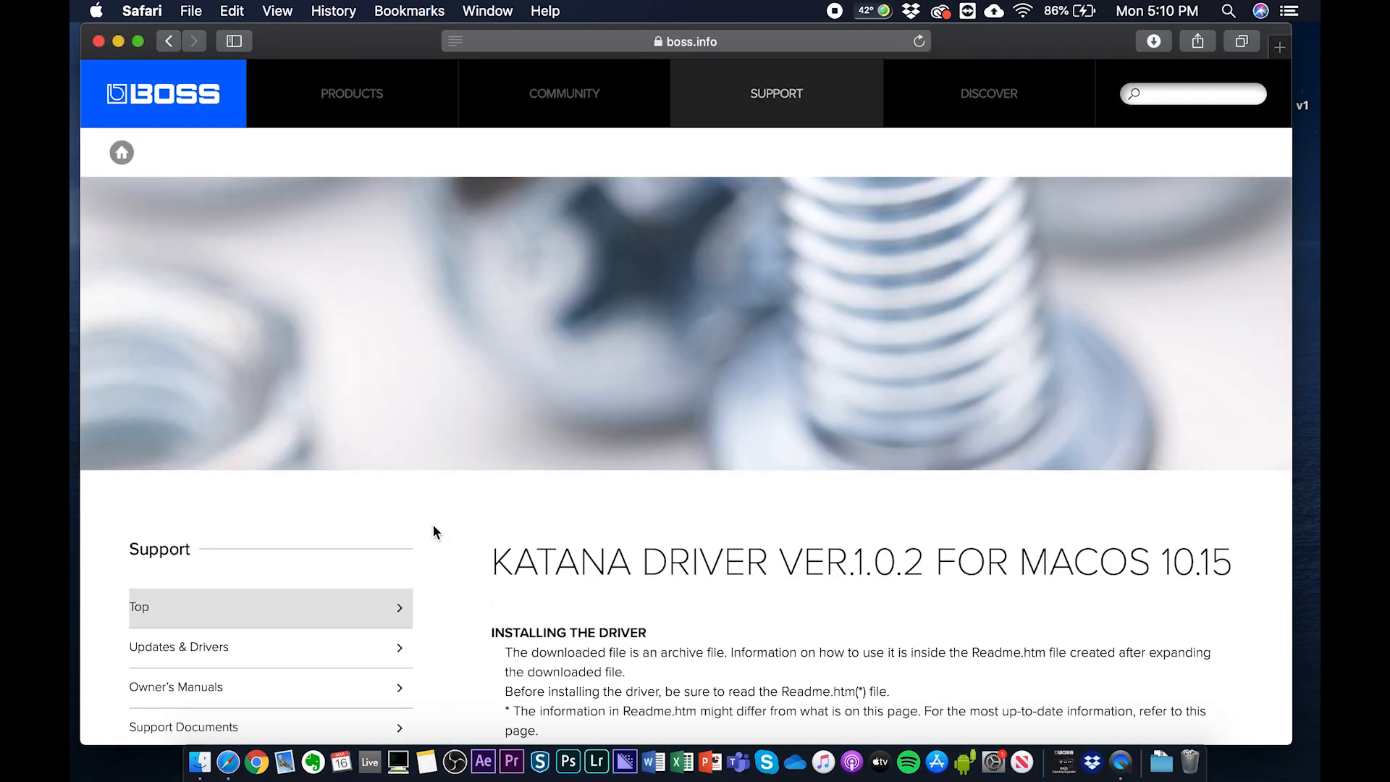
scroll(down, 3)
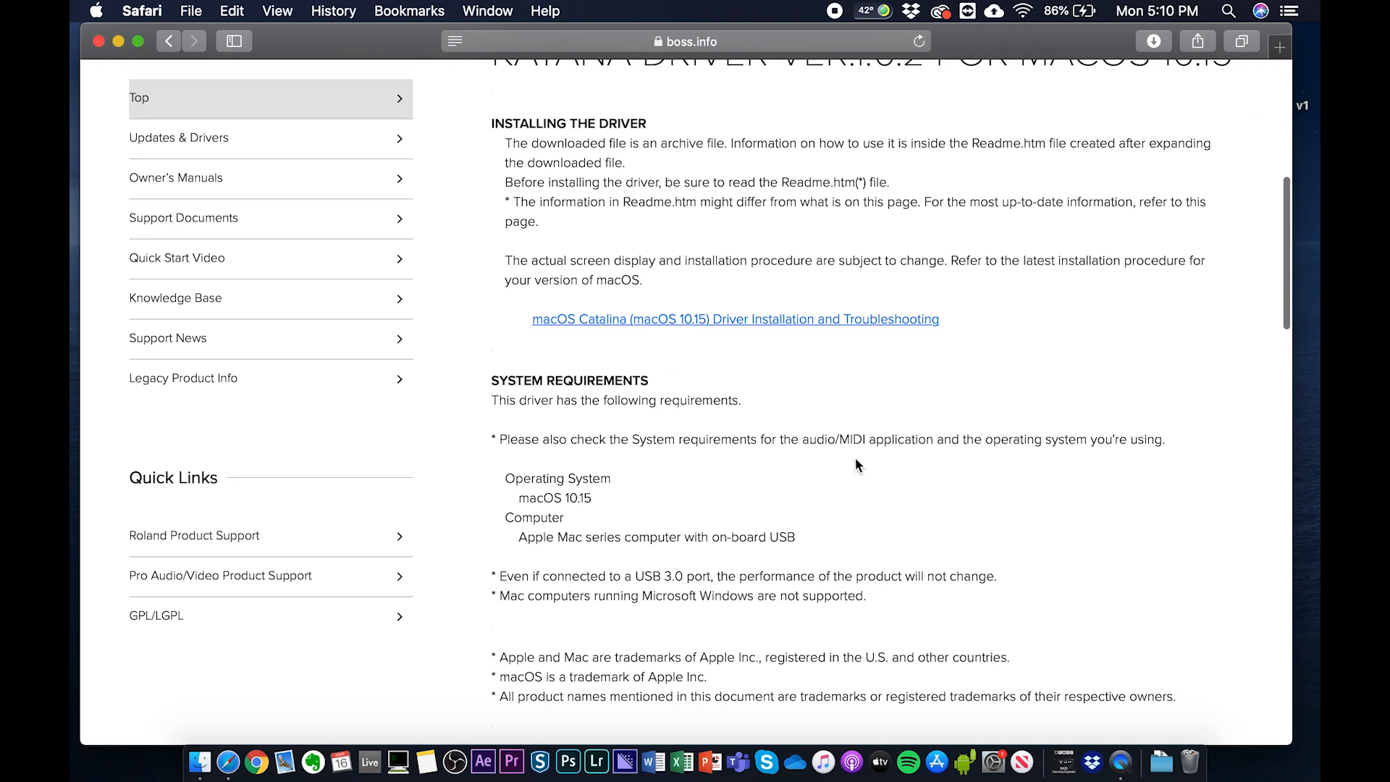
scroll(down, 3)
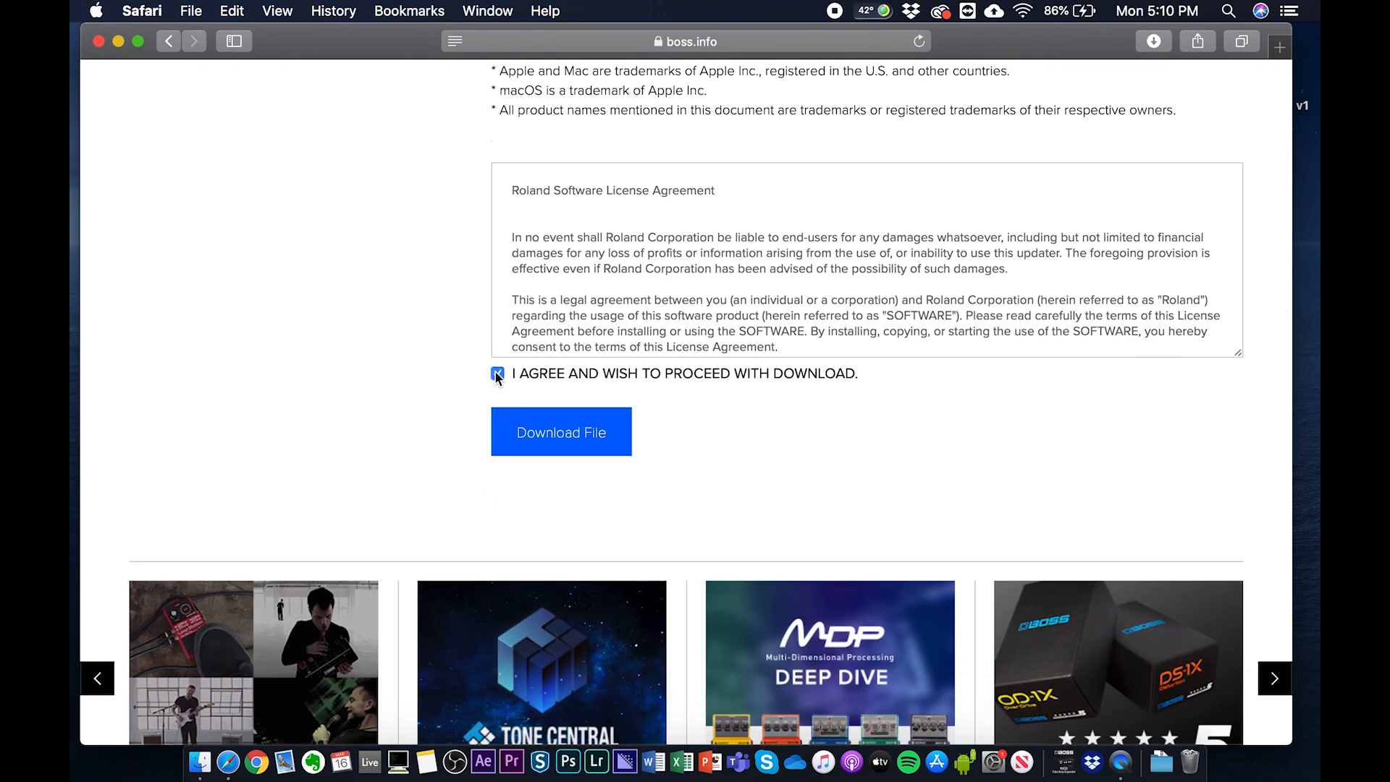
click(562, 431)
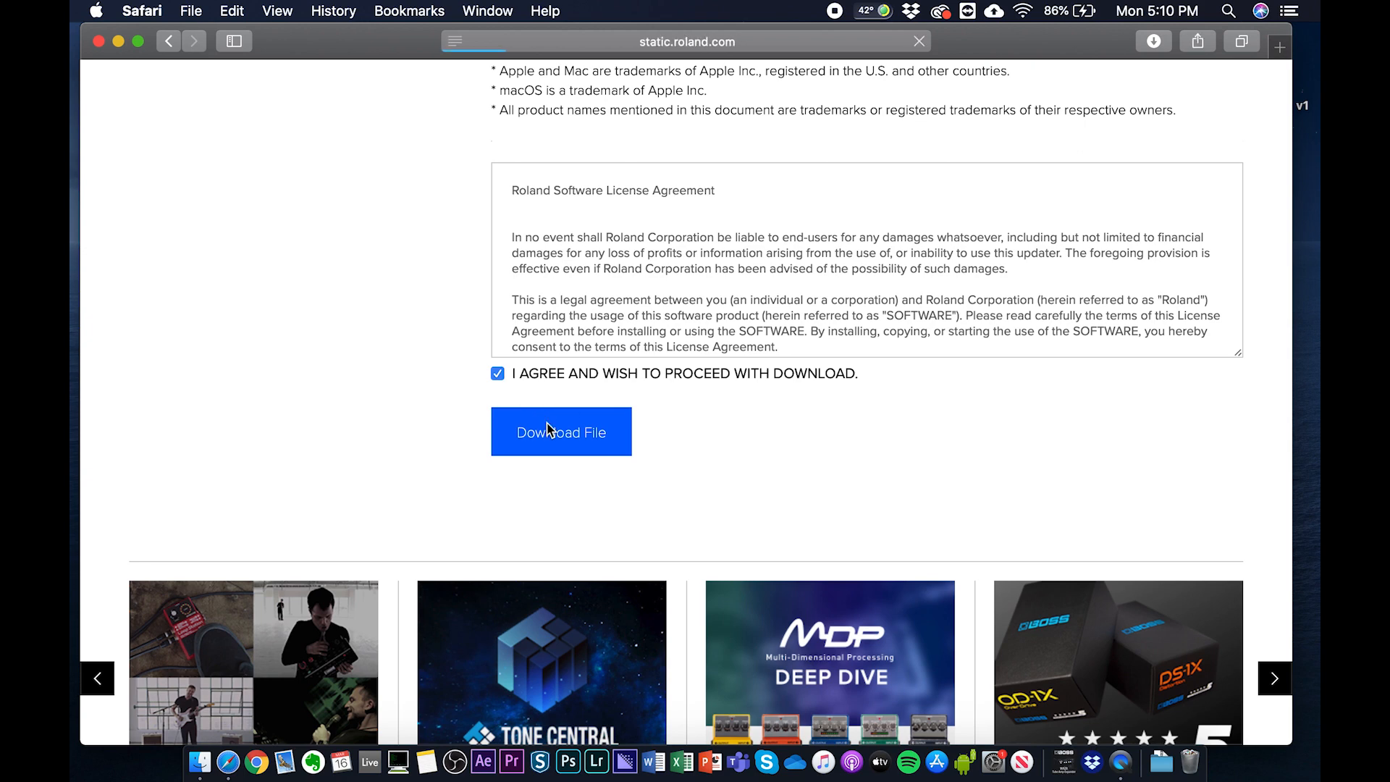
click(561, 431)
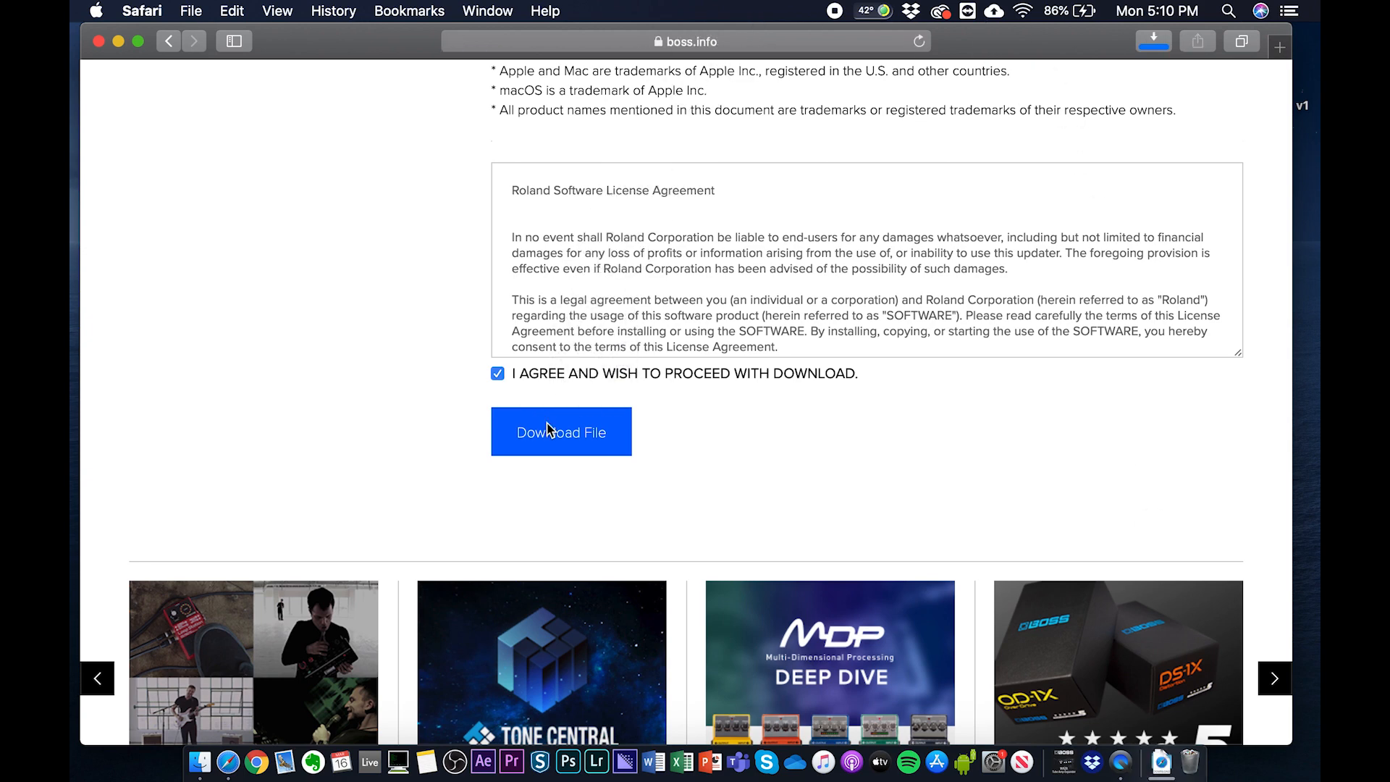
click(560, 432)
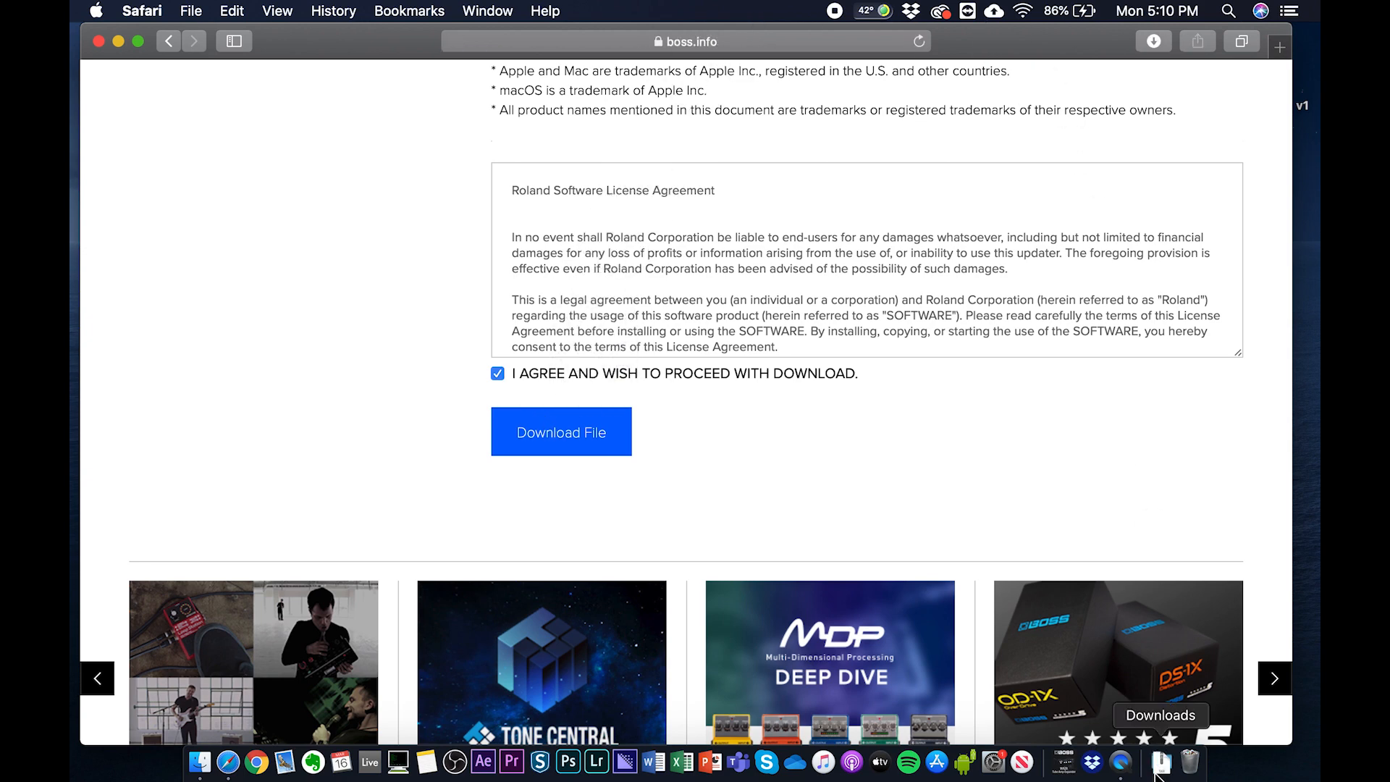
- Launch Katana_USBDriver1015.pkg from the extracted KatanaUSBDriver folder, hitting the security block
click(1161, 760)
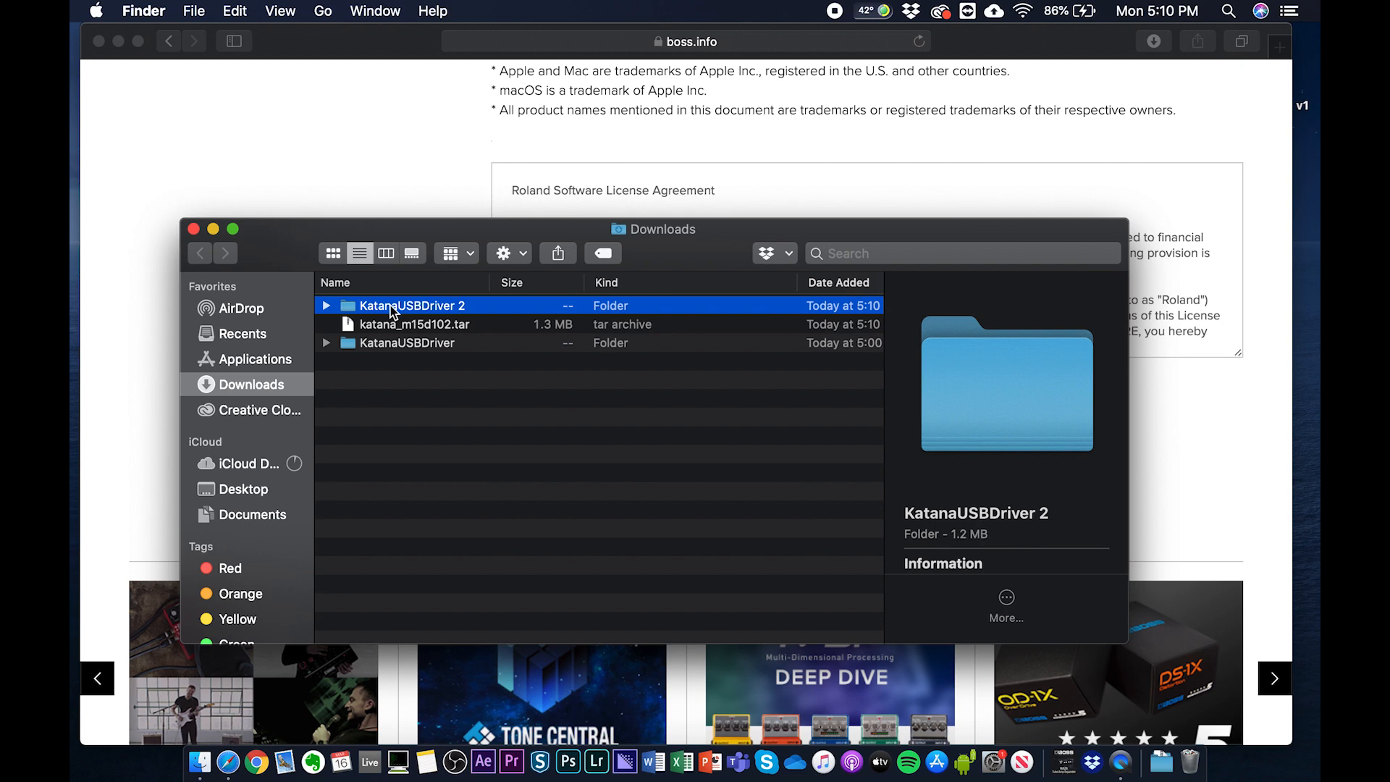
double_click(411, 306)
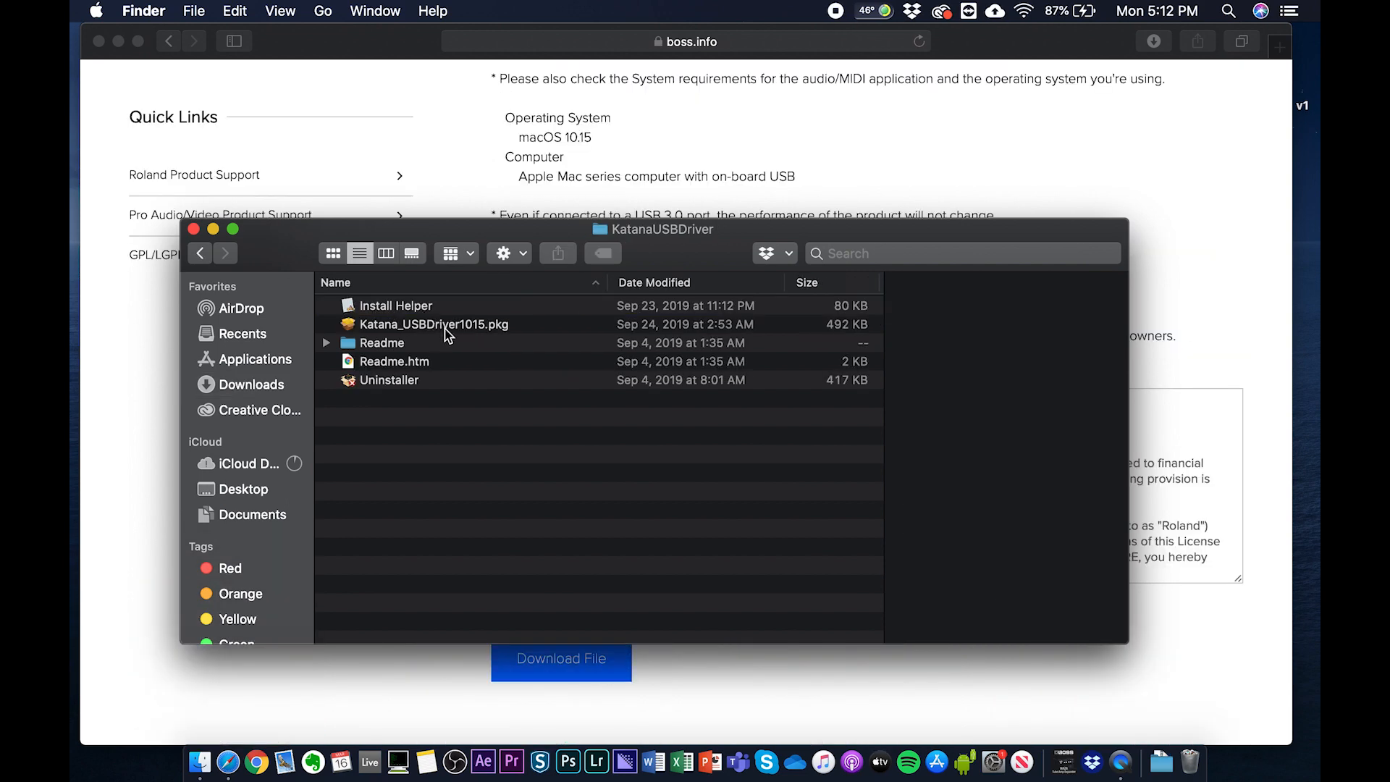
click(433, 324)
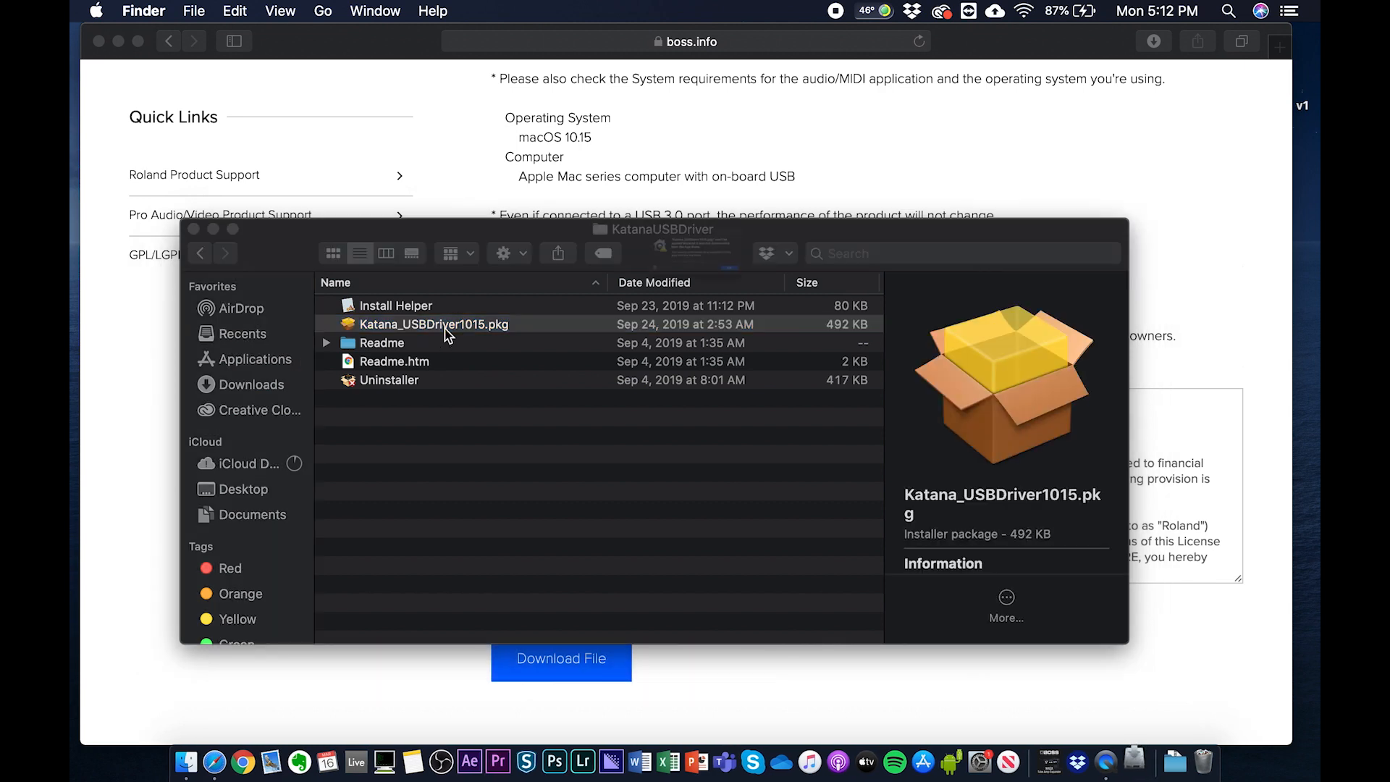
double_click(433, 325)
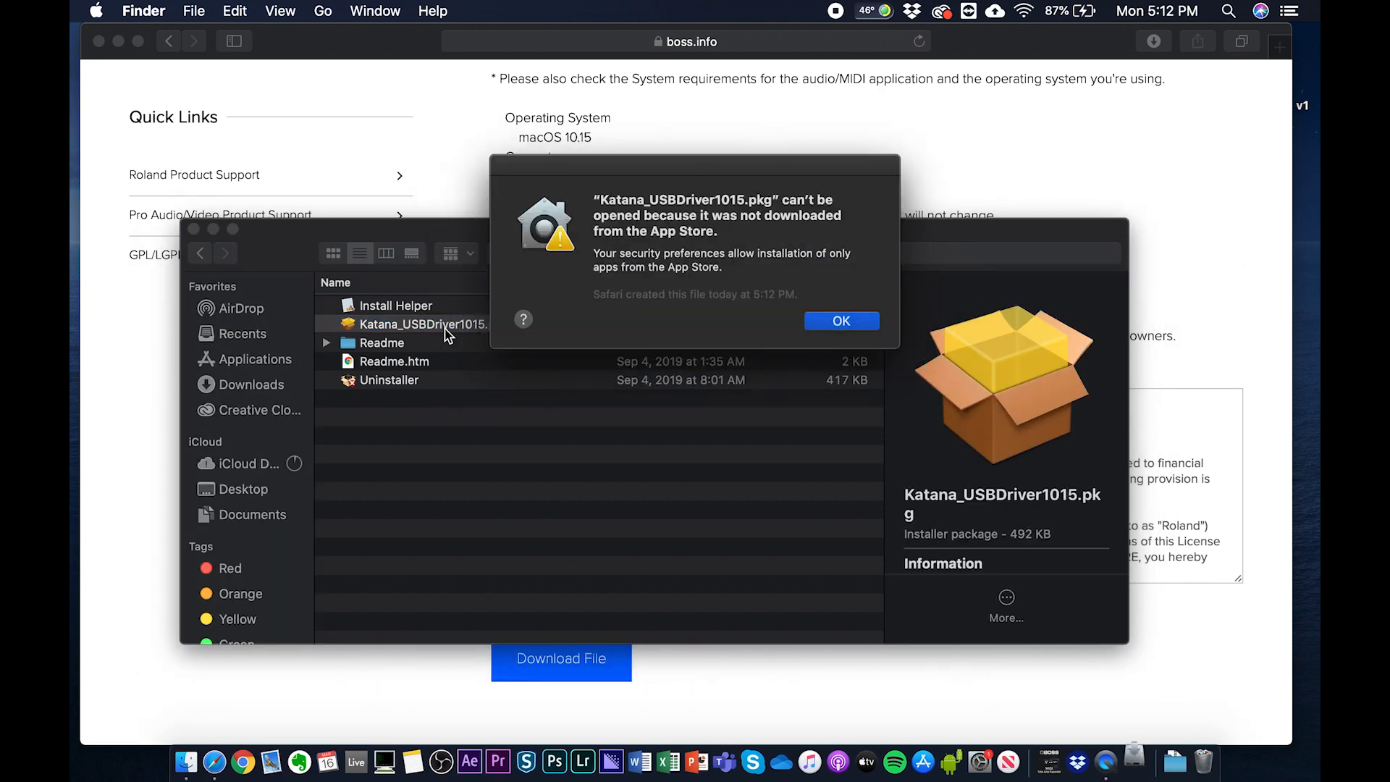
mouse_move(716, 299)
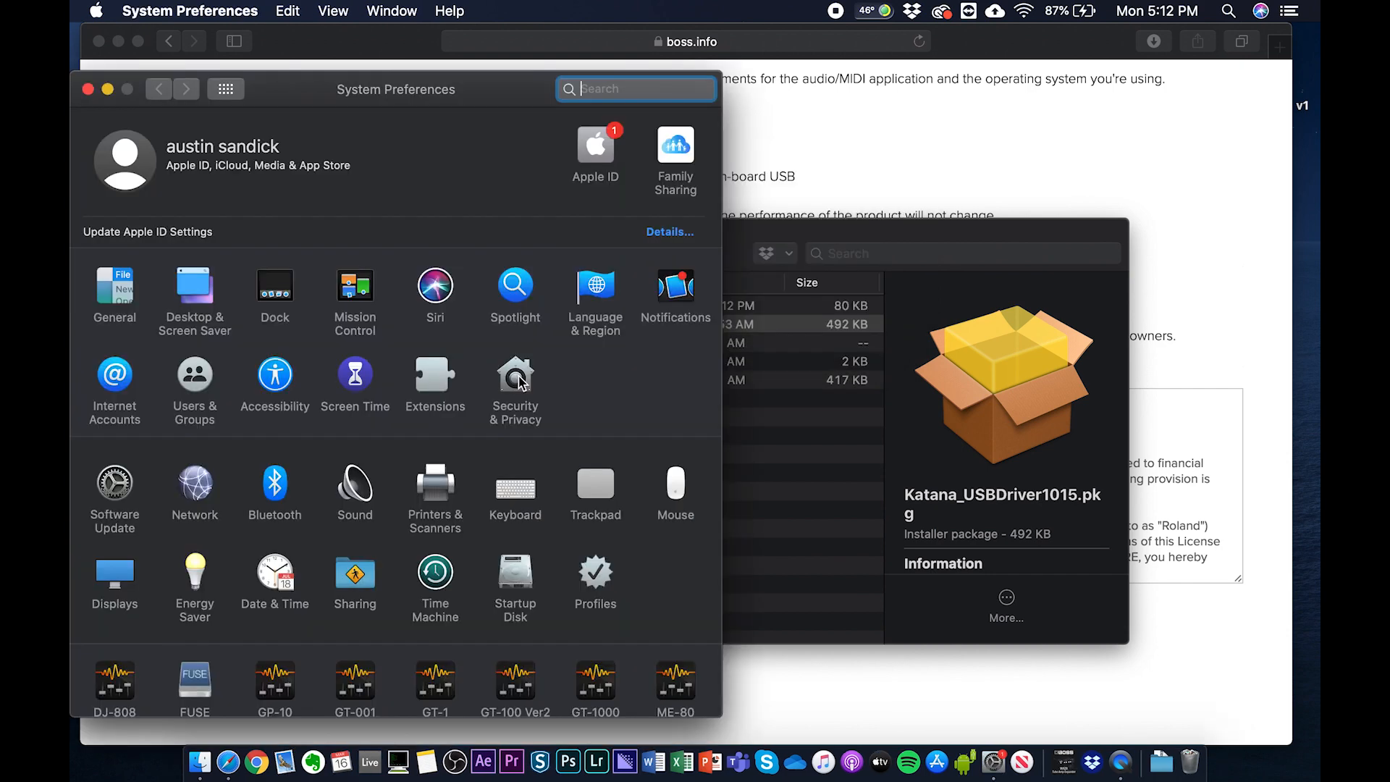
- Allow App Store and identified developers in Security & Privacy and open the KATANA package anyway
click(516, 374)
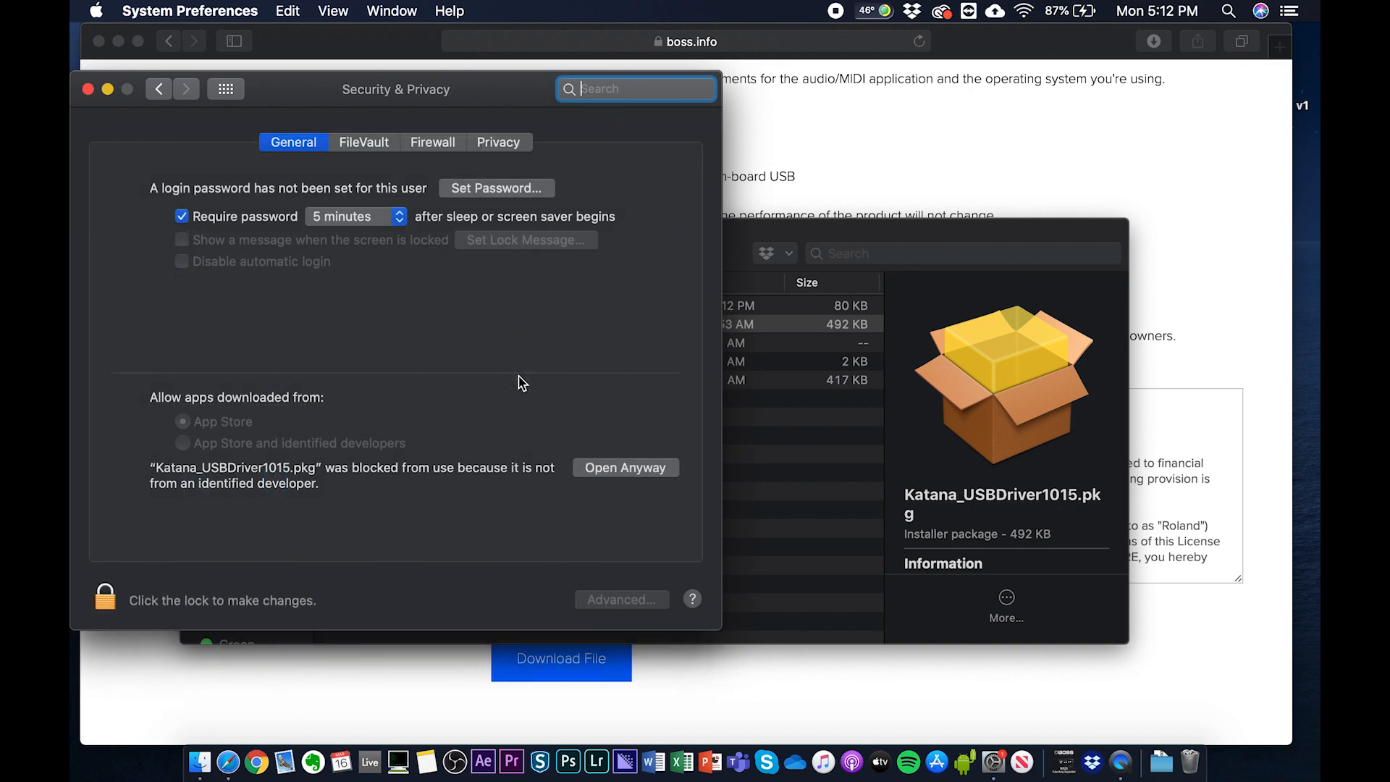
click(181, 421)
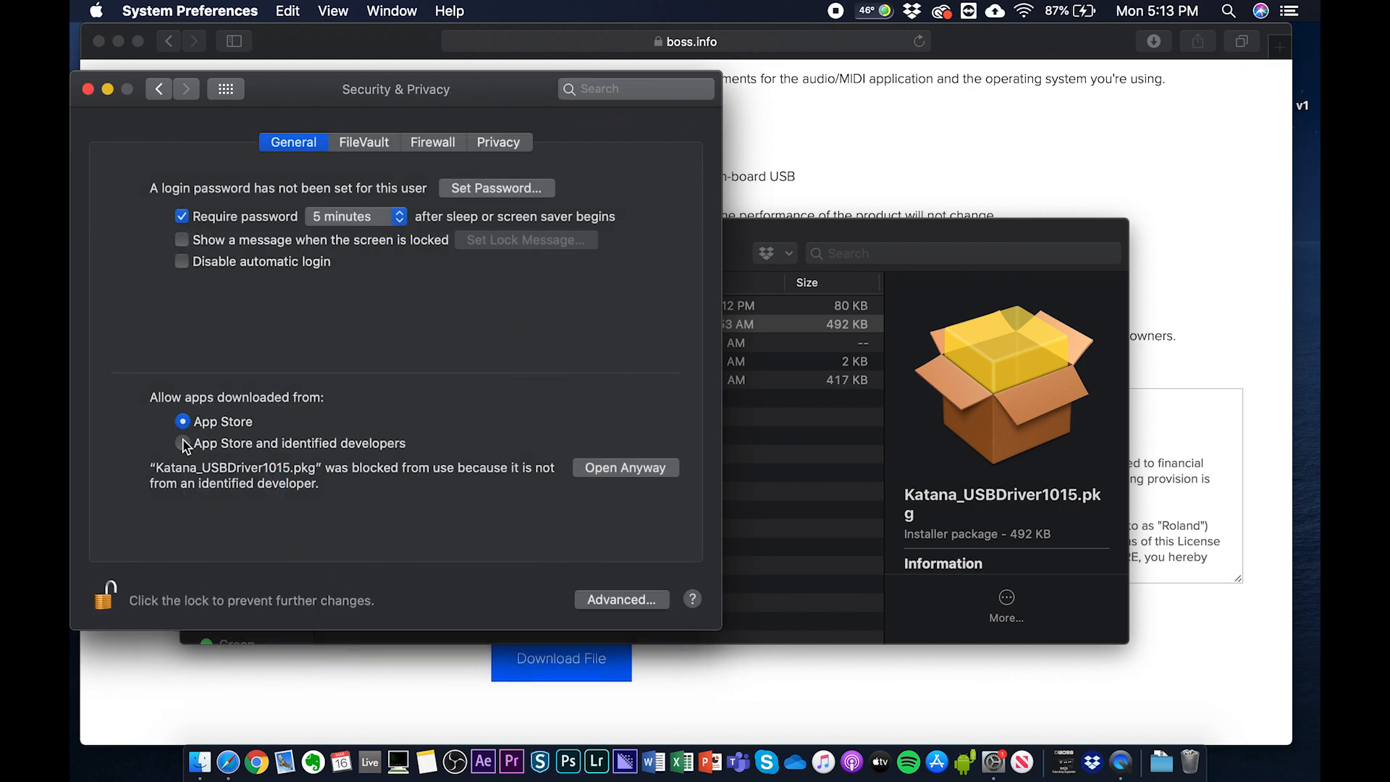
click(181, 443)
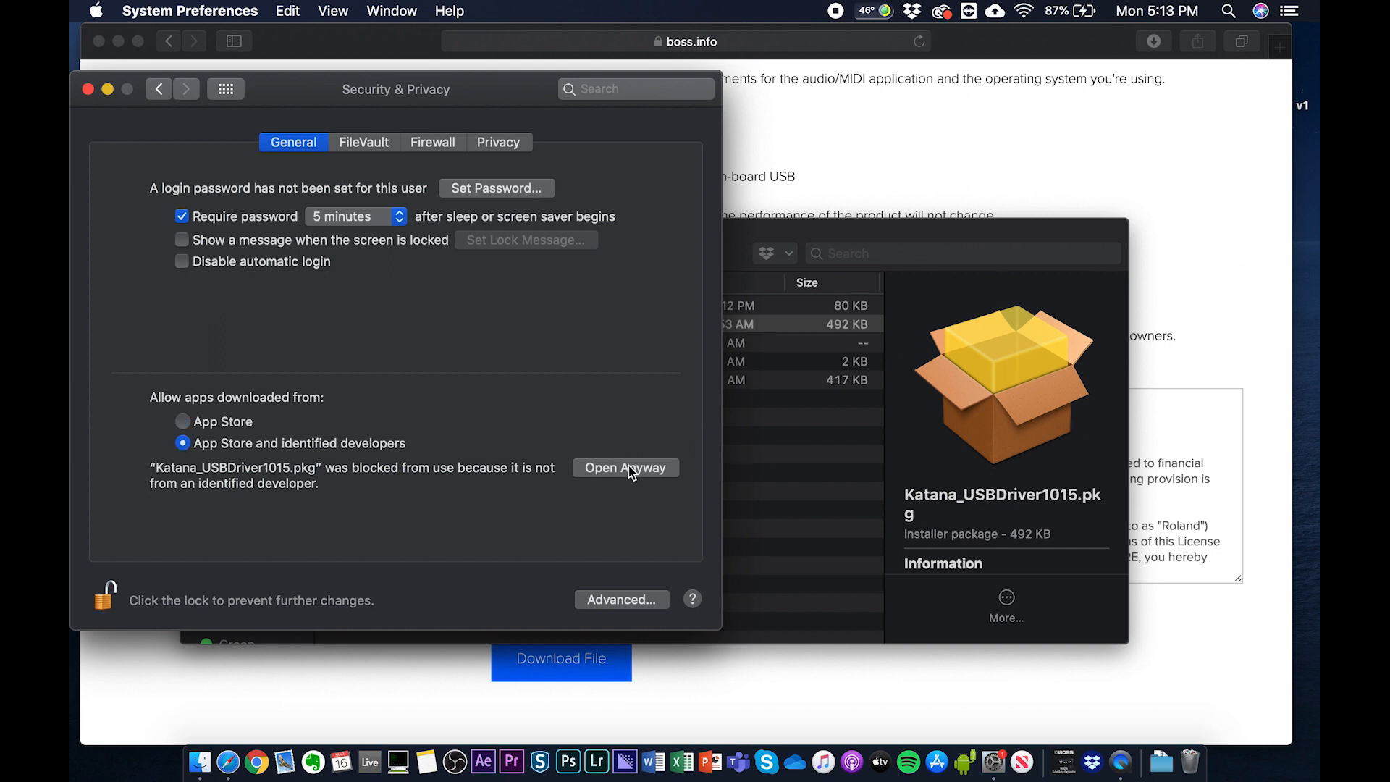
click(626, 468)
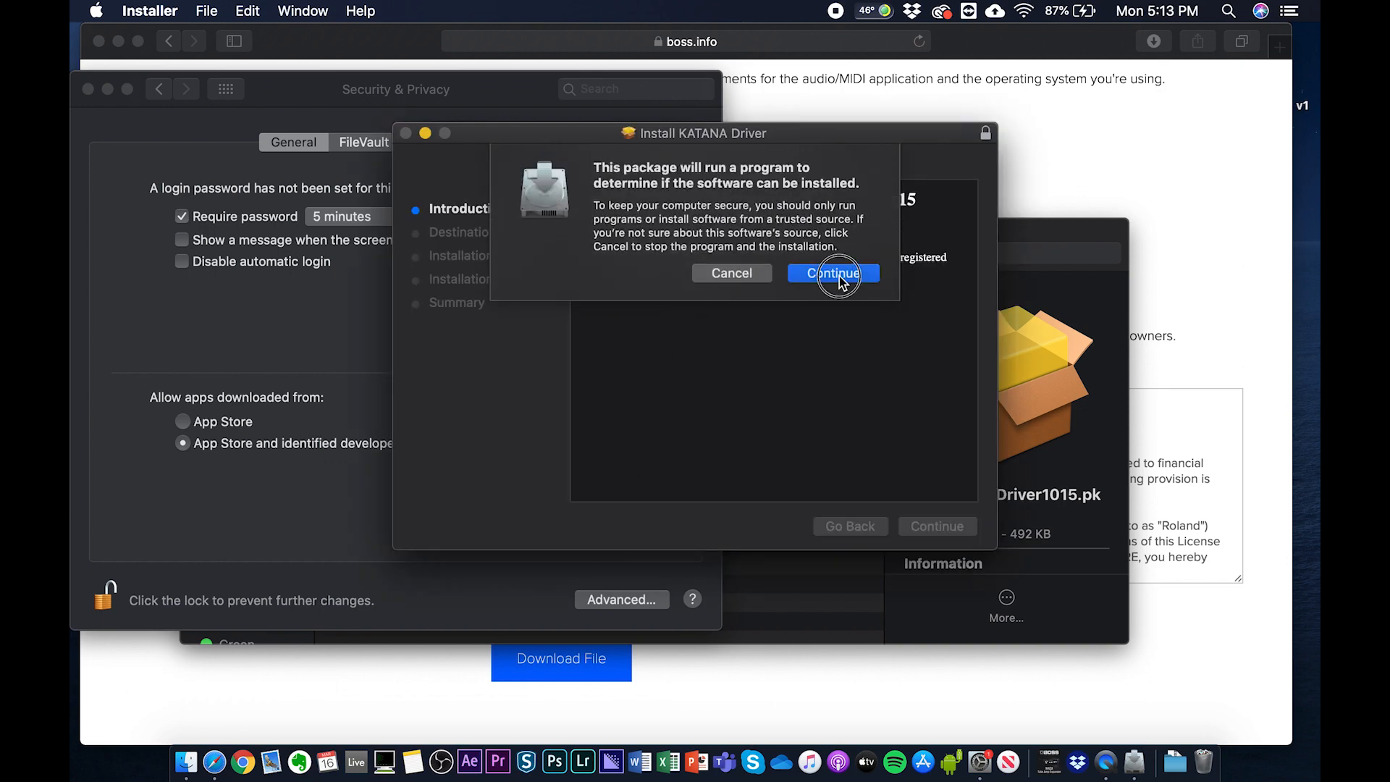
- Run the KATANA Driver standard installation on OSX, accepting the required restart
click(833, 272)
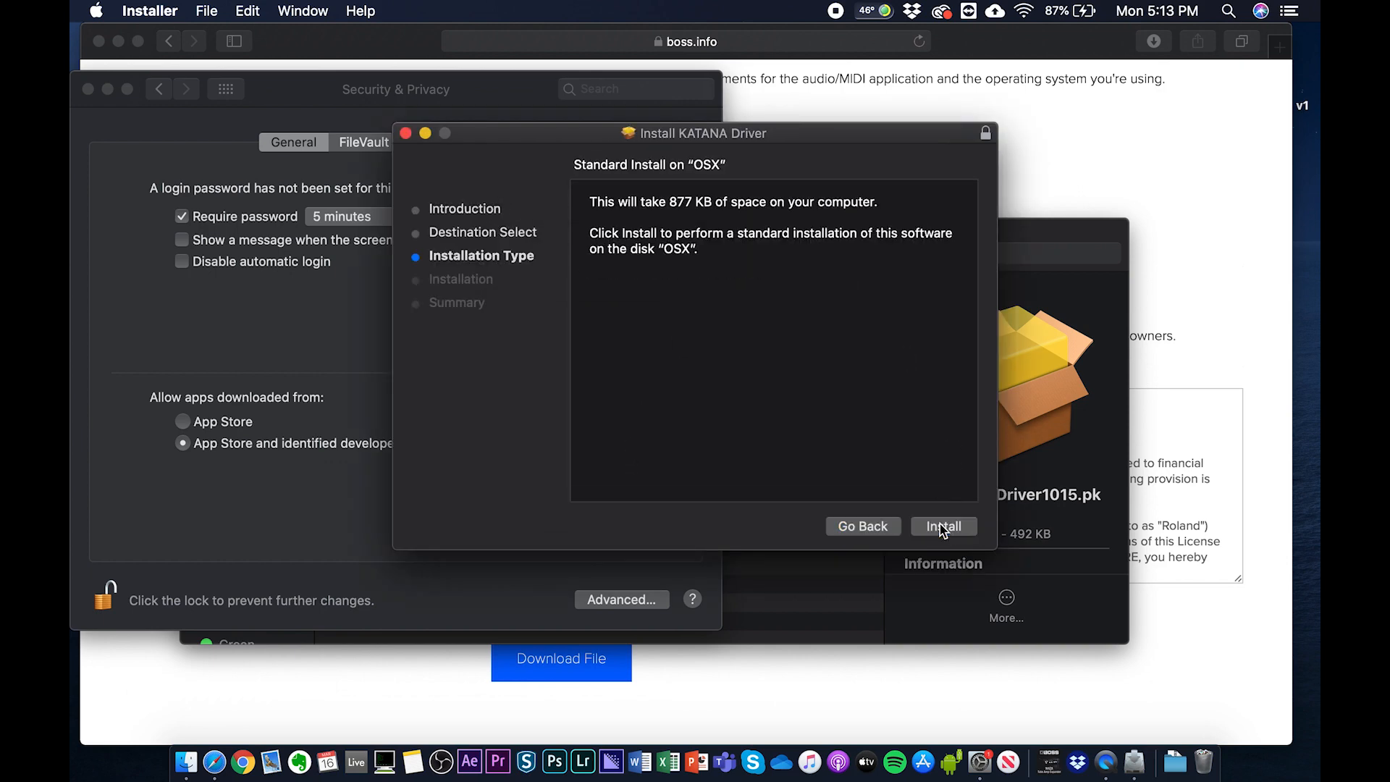
click(944, 527)
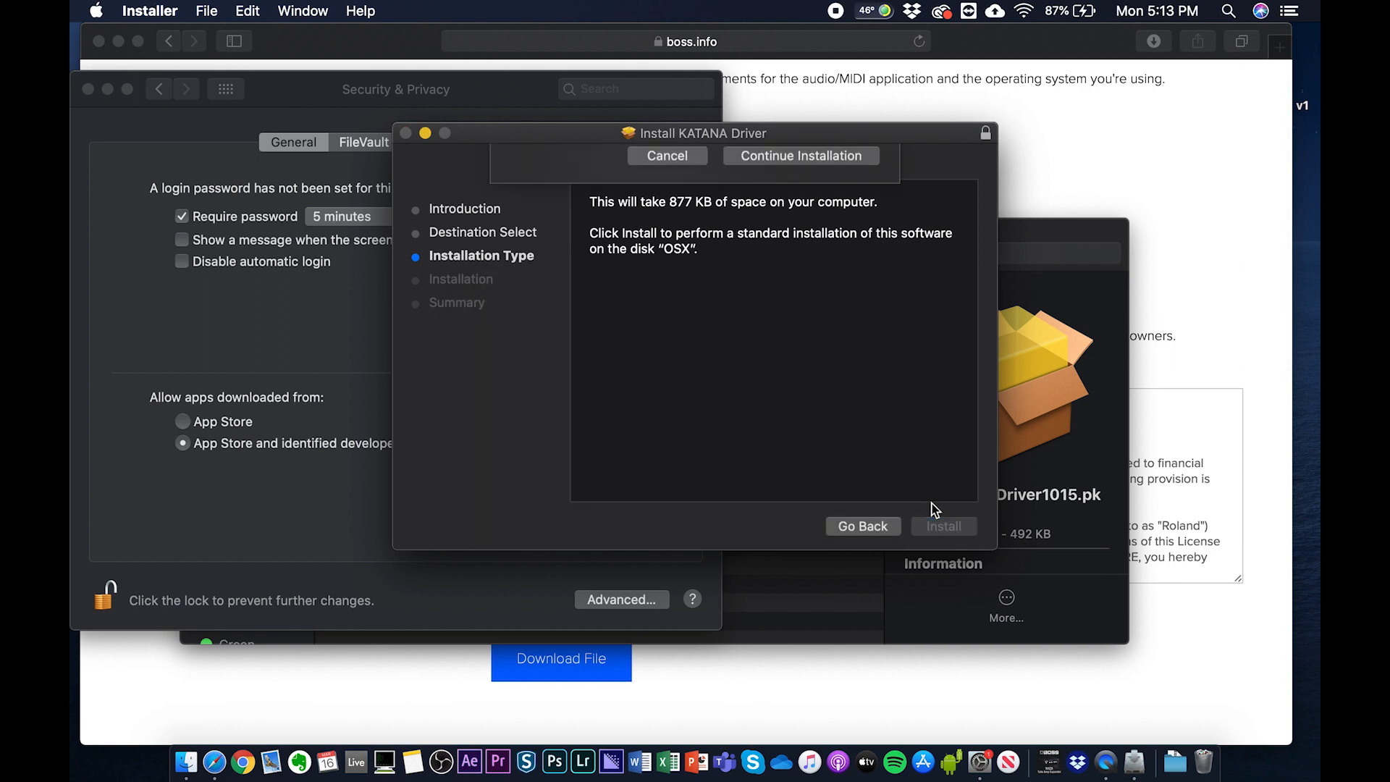
click(944, 526)
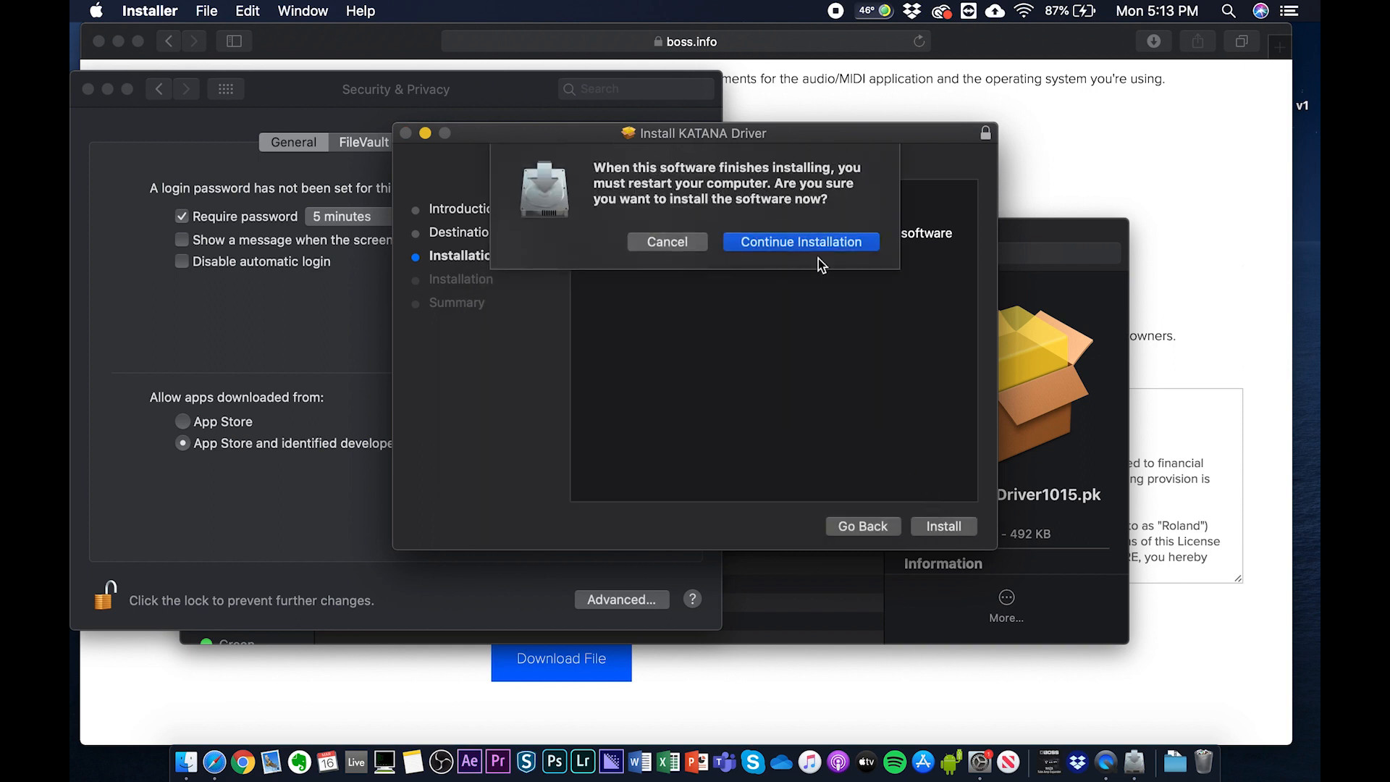
click(801, 241)
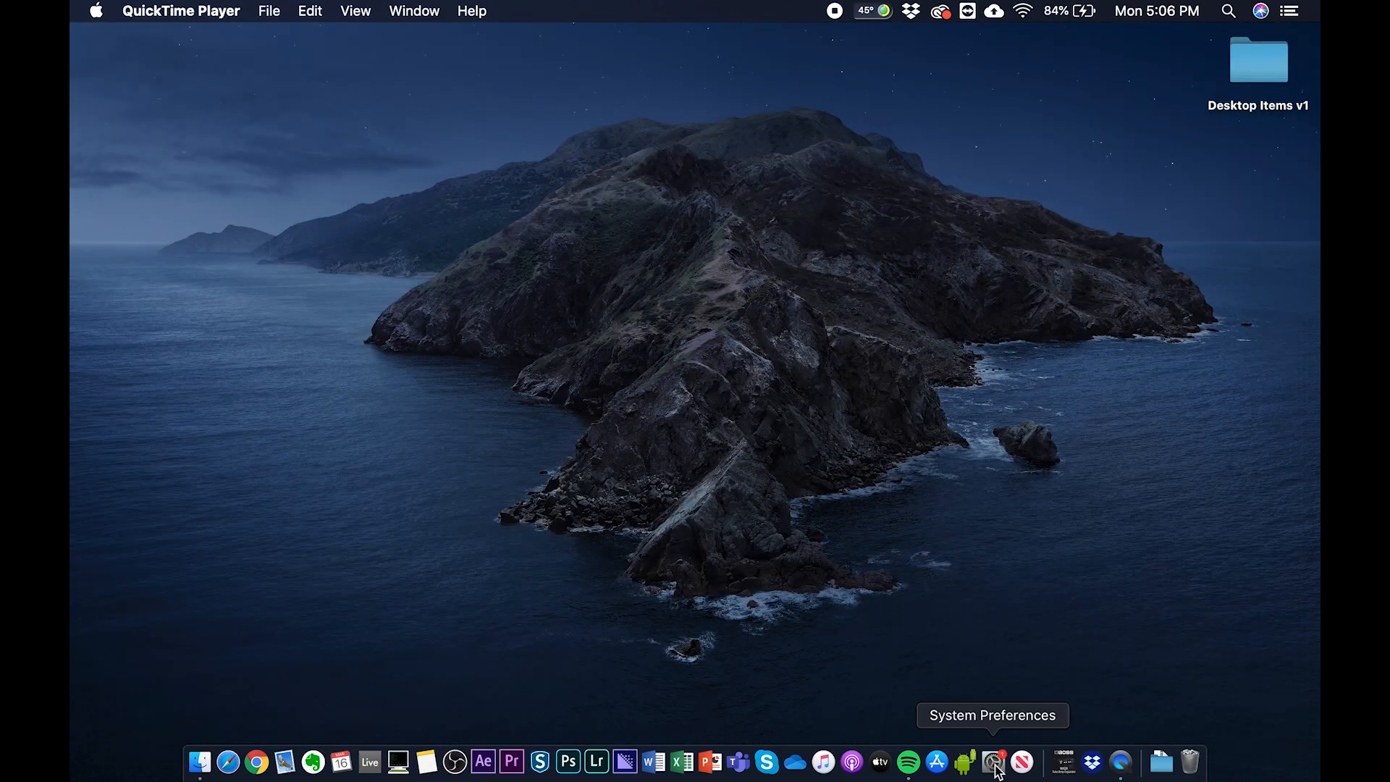
- Confirm the KATANA preference pane appears among the BOSS device panes
click(998, 757)
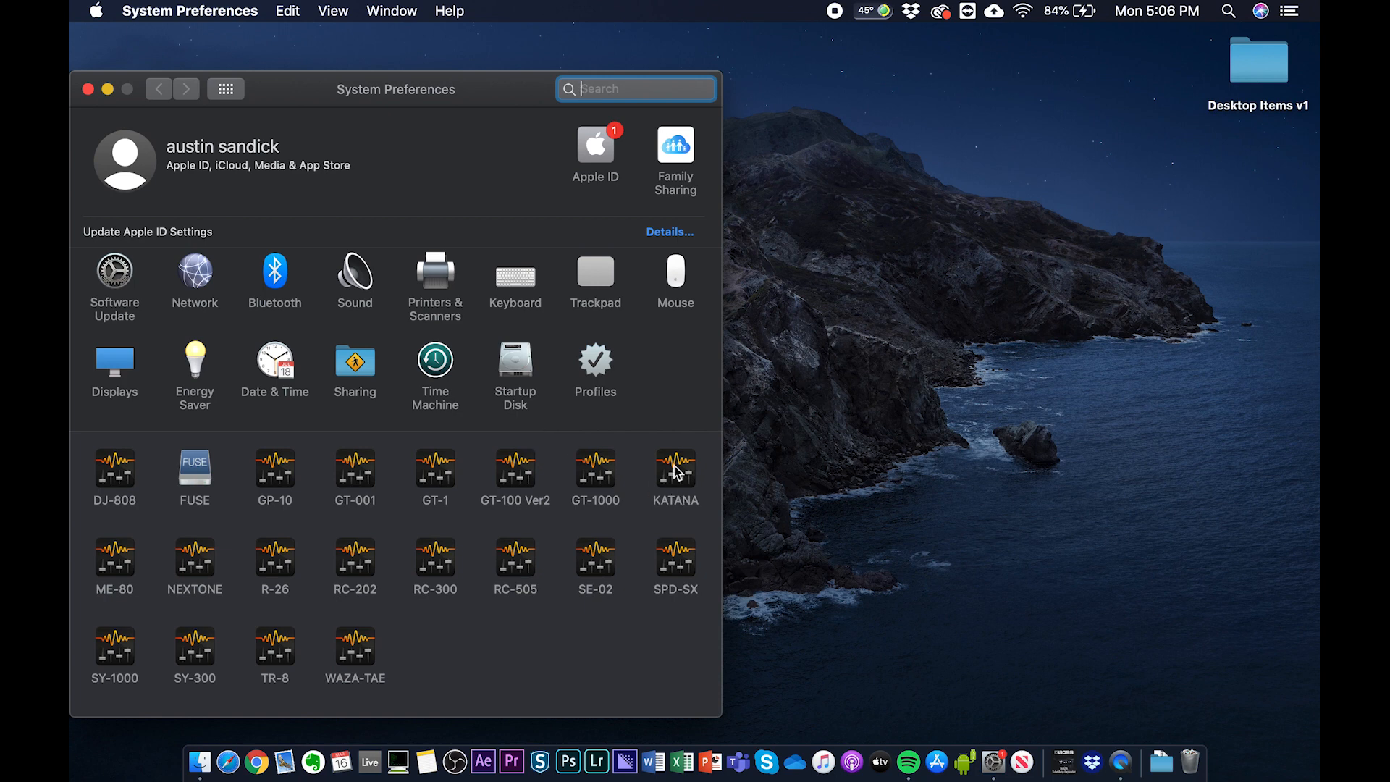
right_click(674, 472)
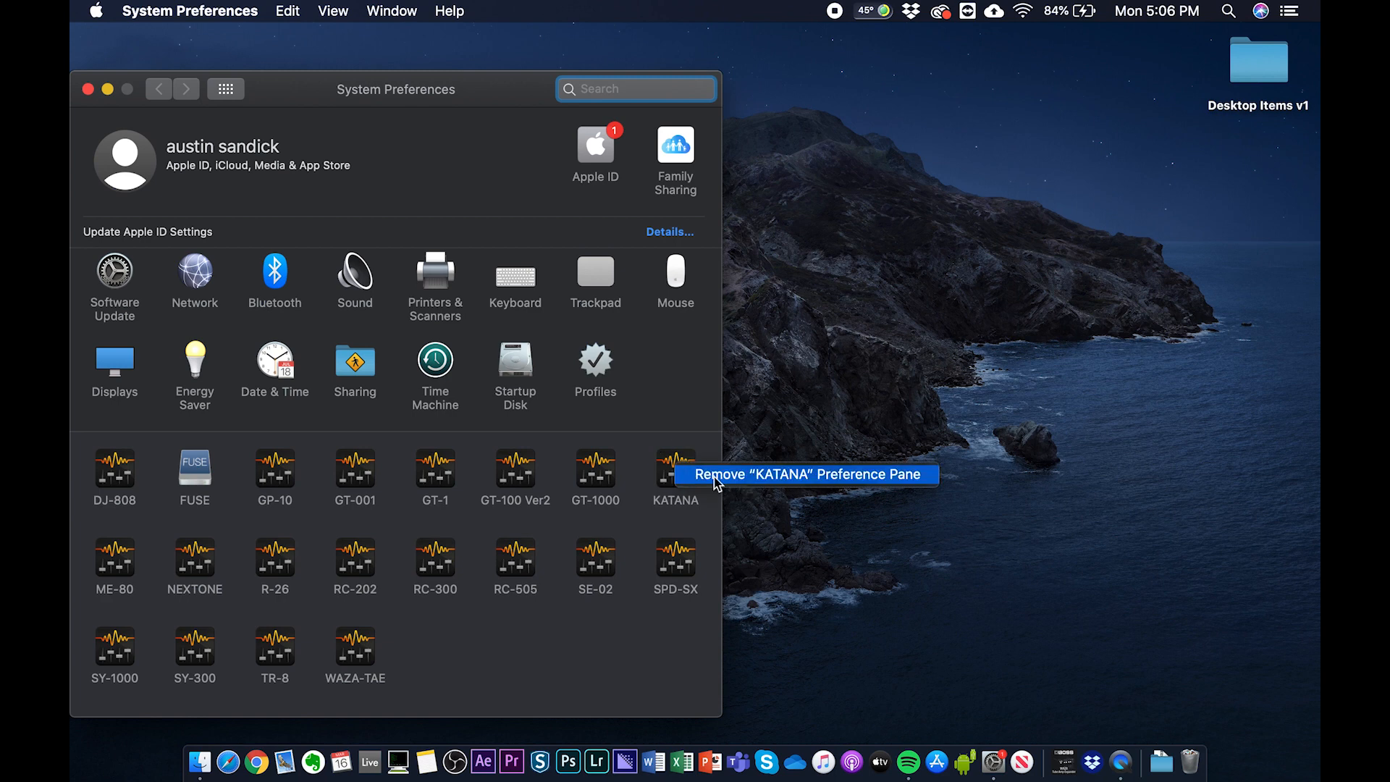